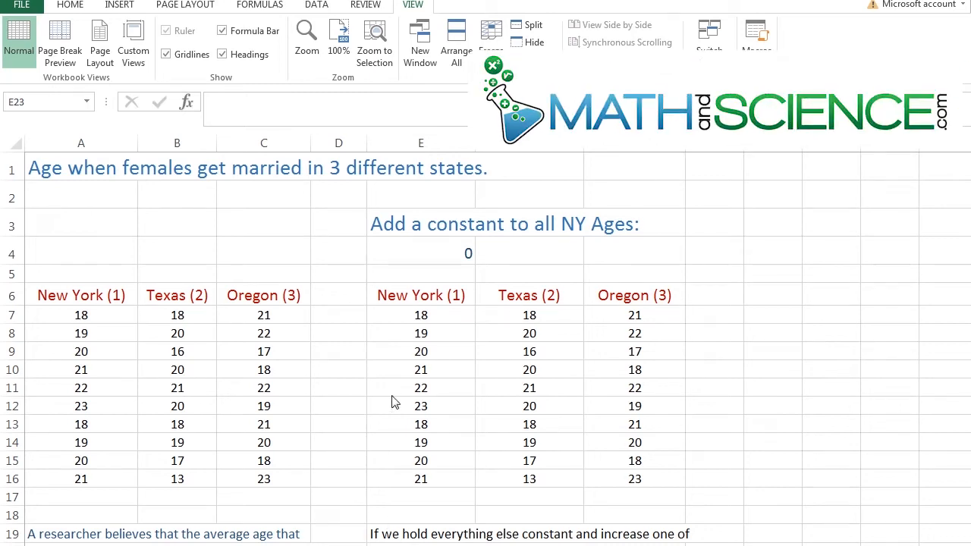
mouse_move(376, 391)
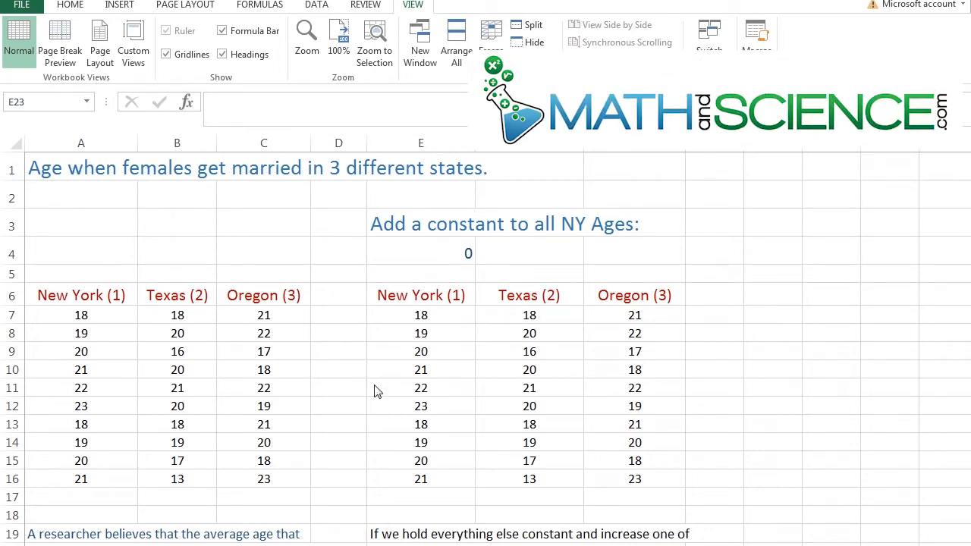
mouse_move(363, 328)
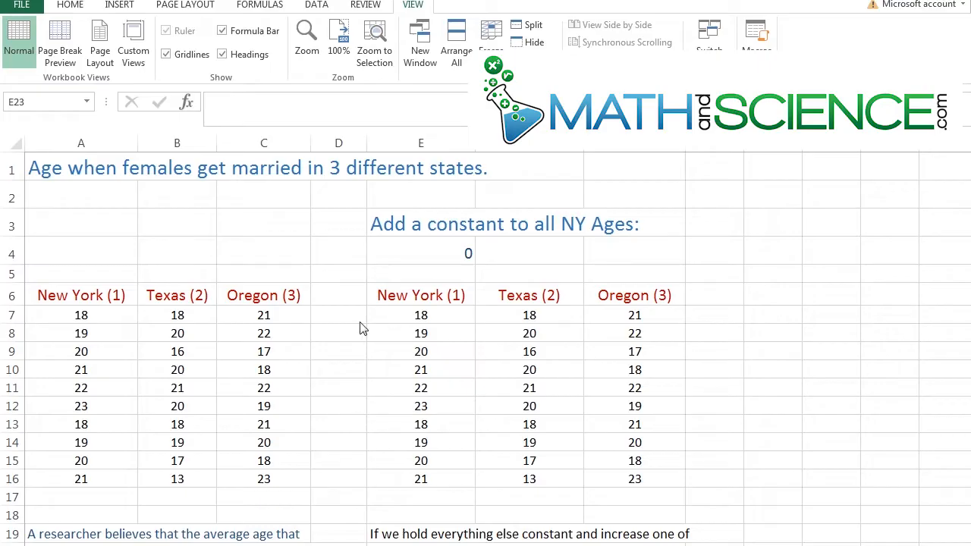
Step: View the original ANOVA output's Between Groups F of 2.86508 beside F crit 2.51061
left_click_drag(82, 314, 264, 480)
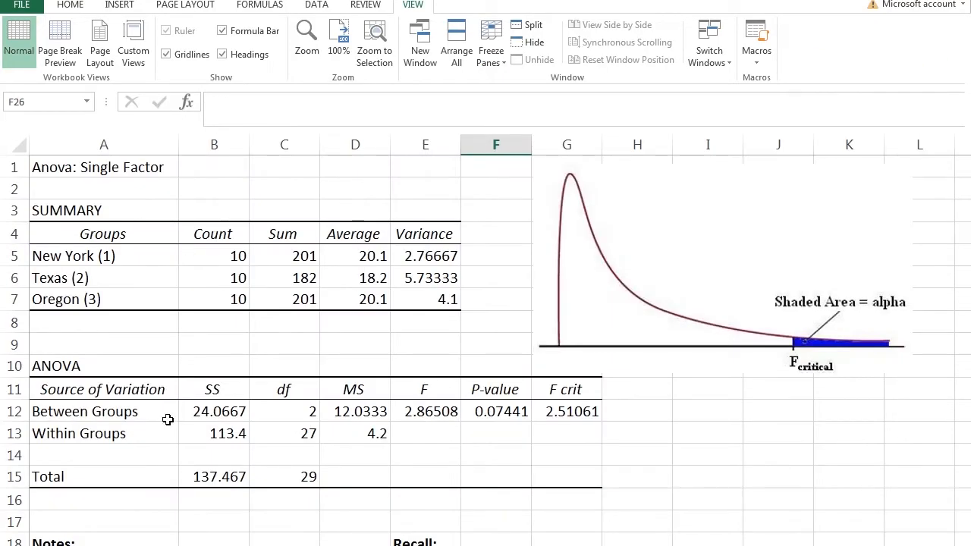
mouse_move(400, 443)
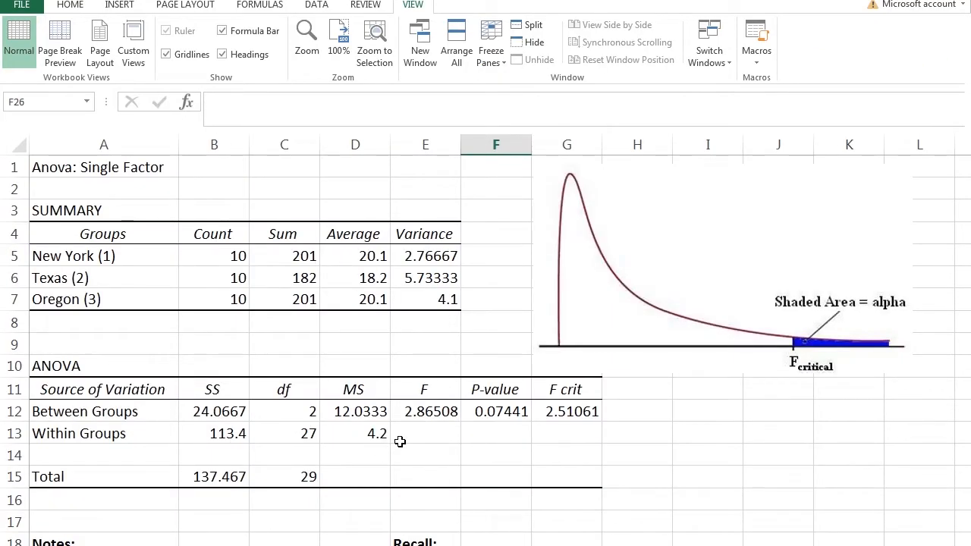
mouse_move(434, 411)
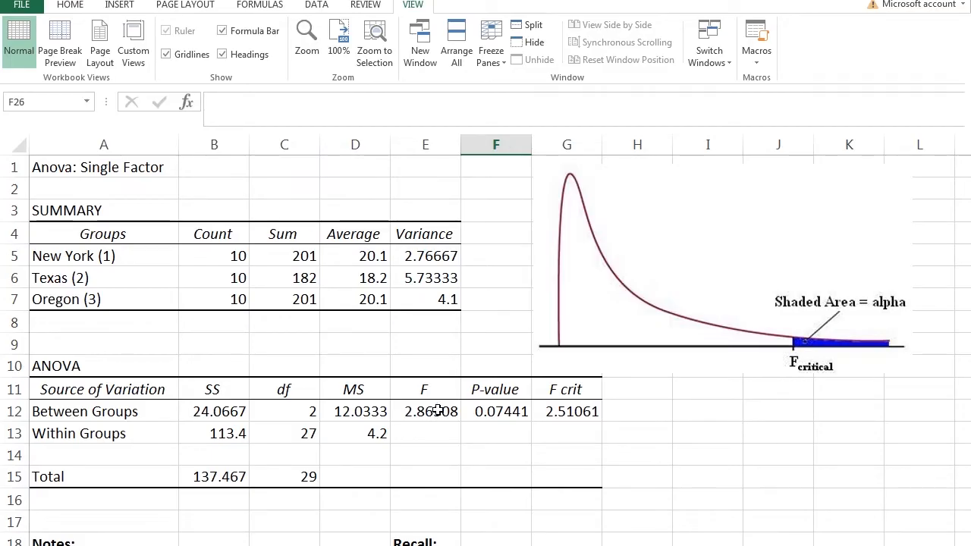
left_click(425, 412)
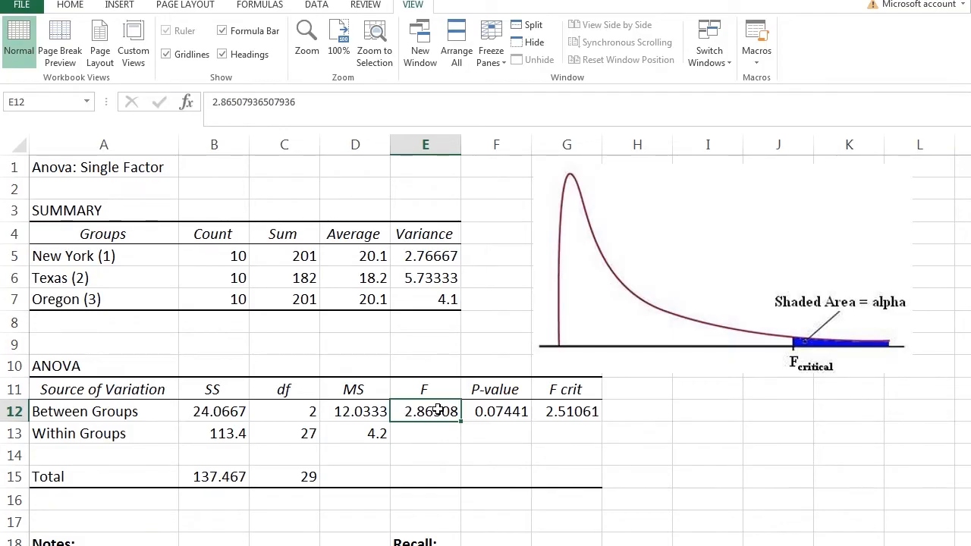
mouse_move(572, 411)
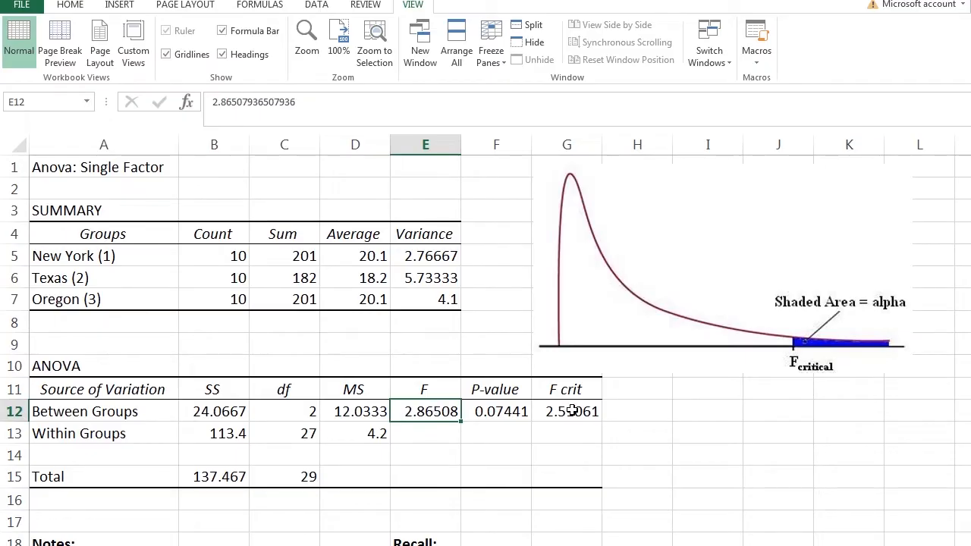
left_click(564, 411)
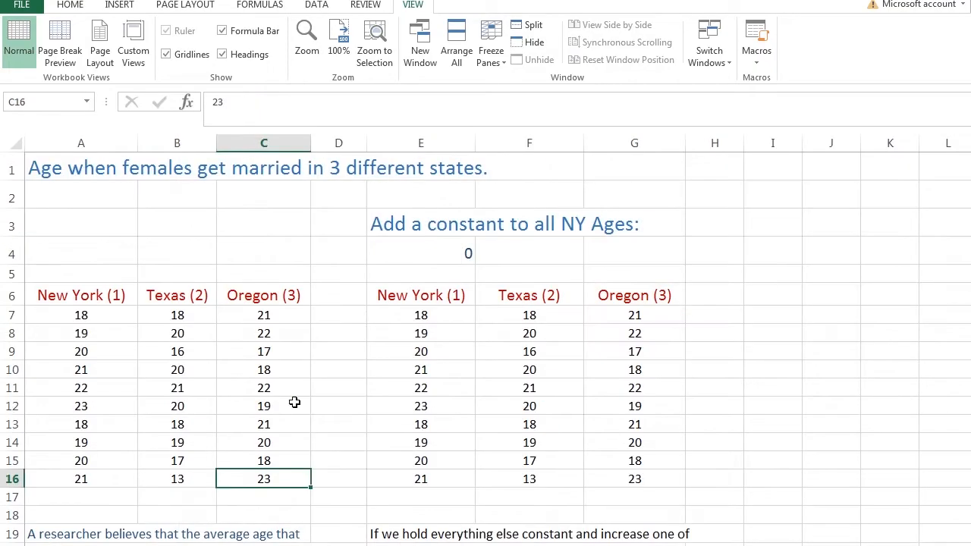
mouse_move(439, 309)
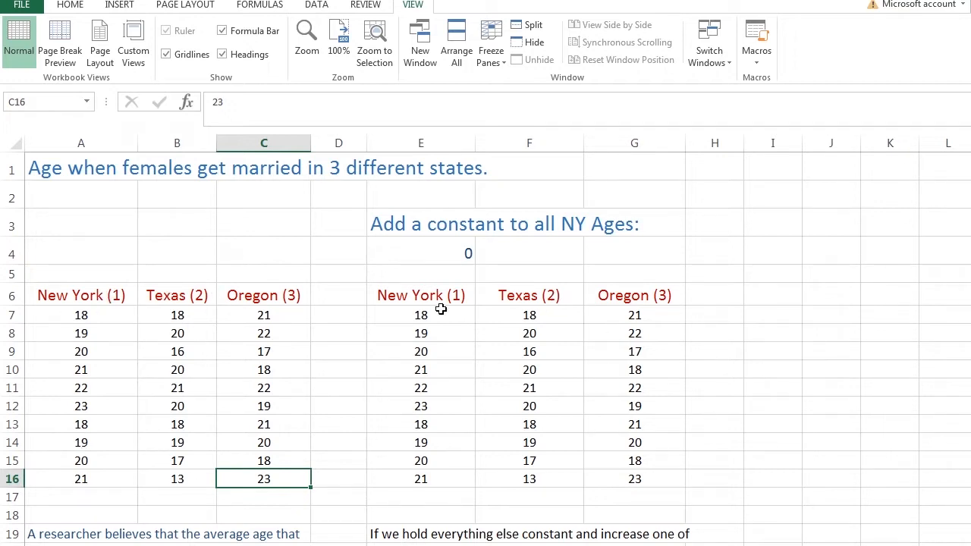
mouse_move(449, 251)
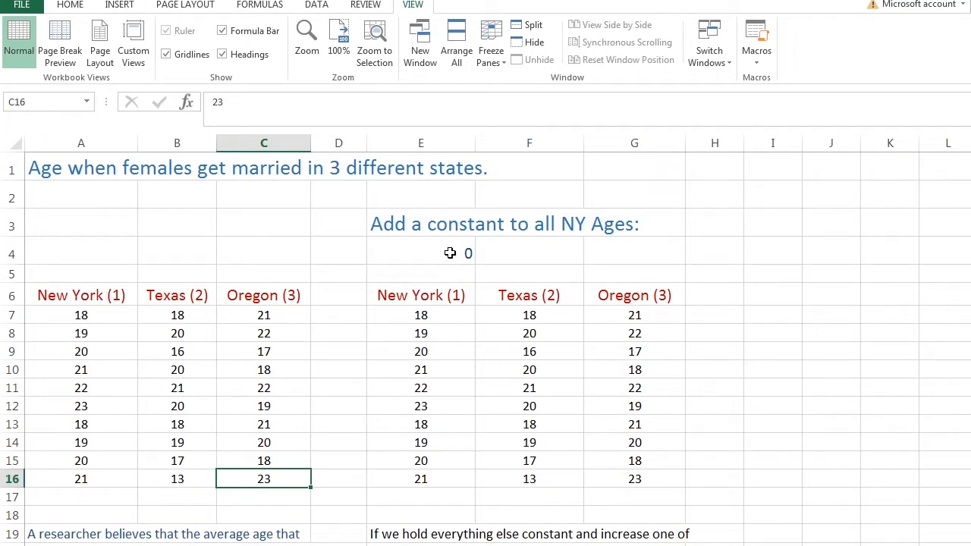
Step: Set the New York constant in E4 to 5, then to 10, giving adjusted ages 28–33
left_click(422, 252)
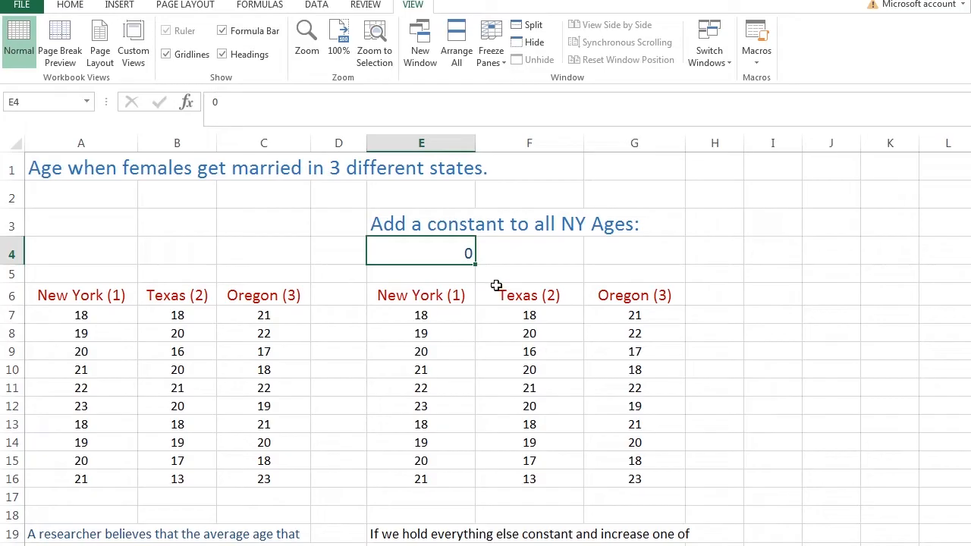
mouse_move(439, 397)
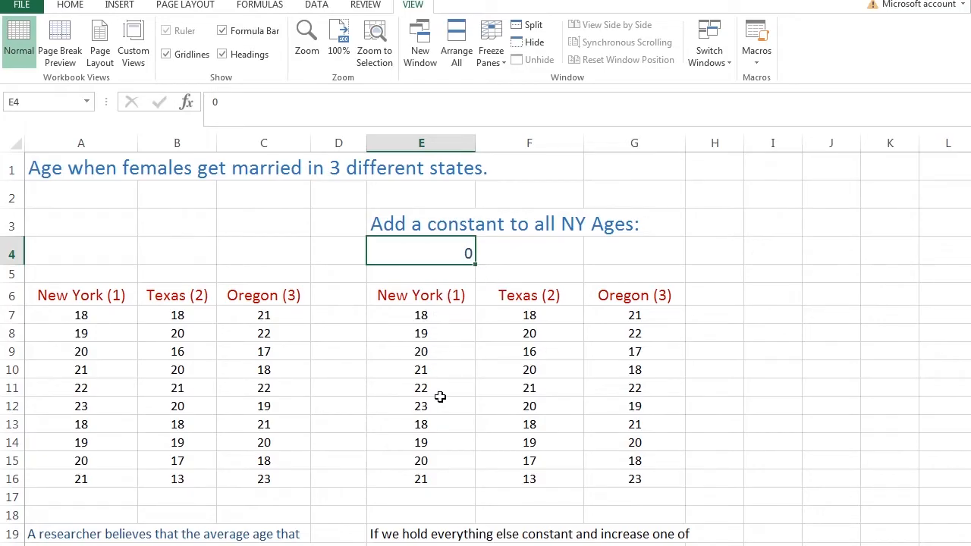
mouse_move(434, 377)
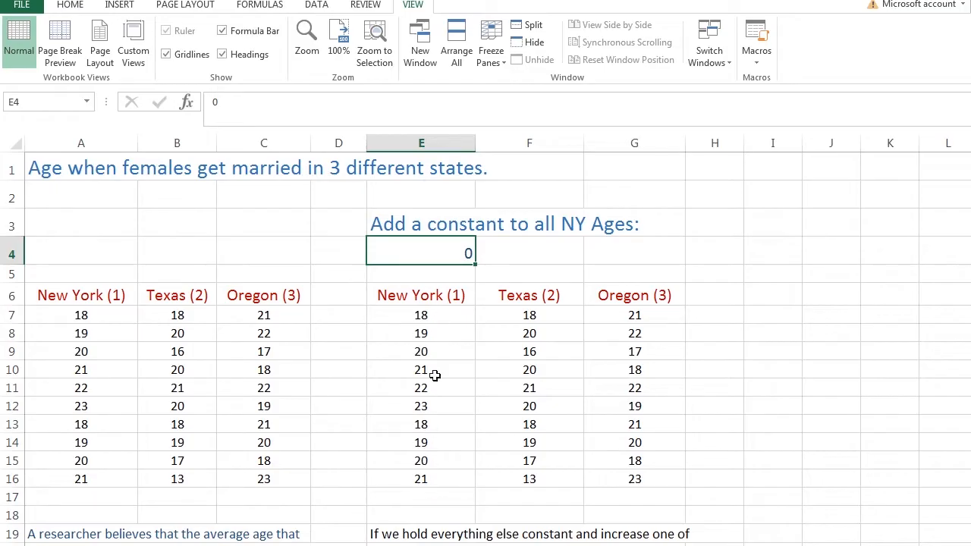
mouse_move(446, 271)
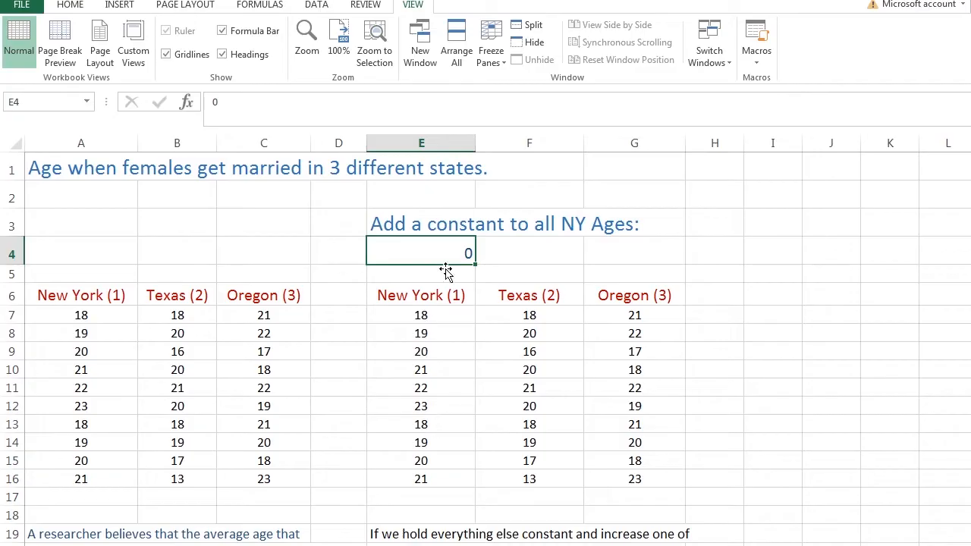
type("5")
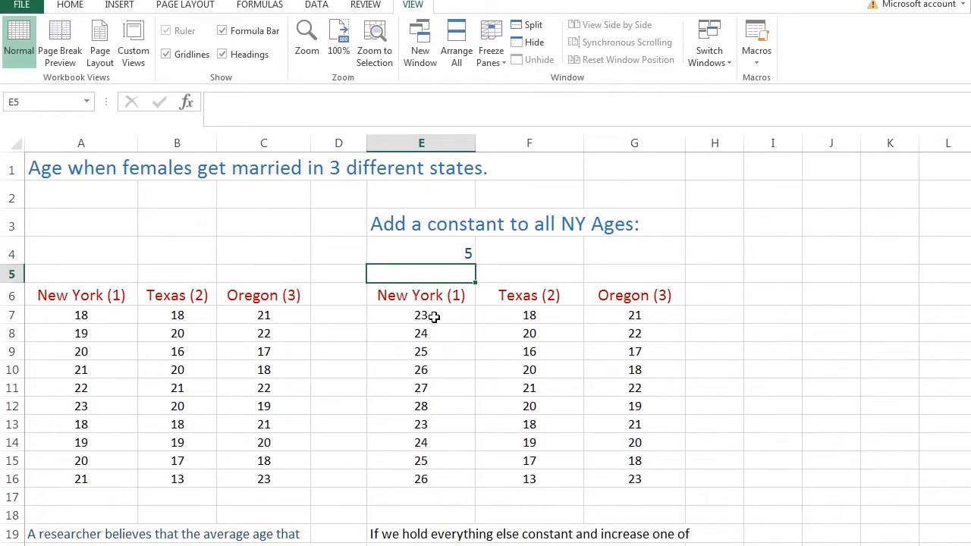
mouse_move(91, 468)
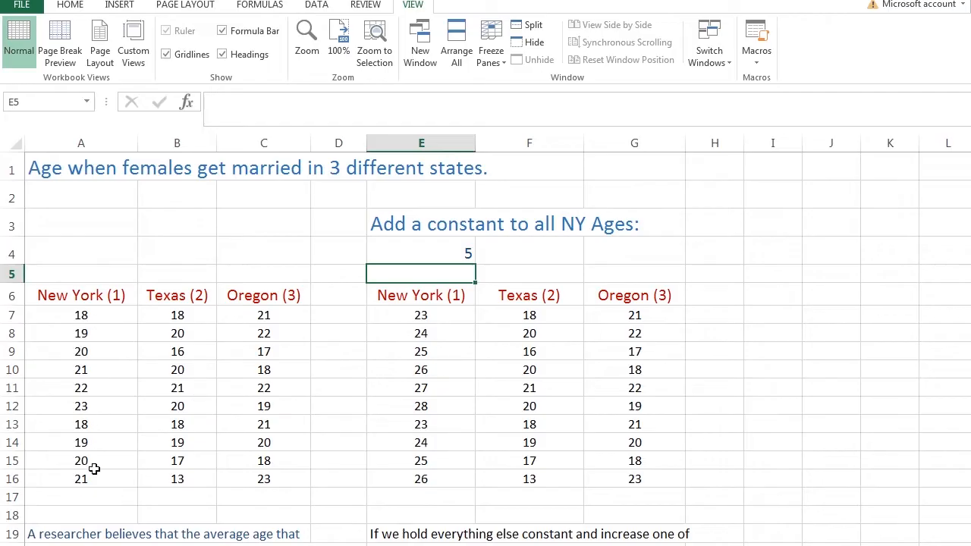
mouse_move(454, 271)
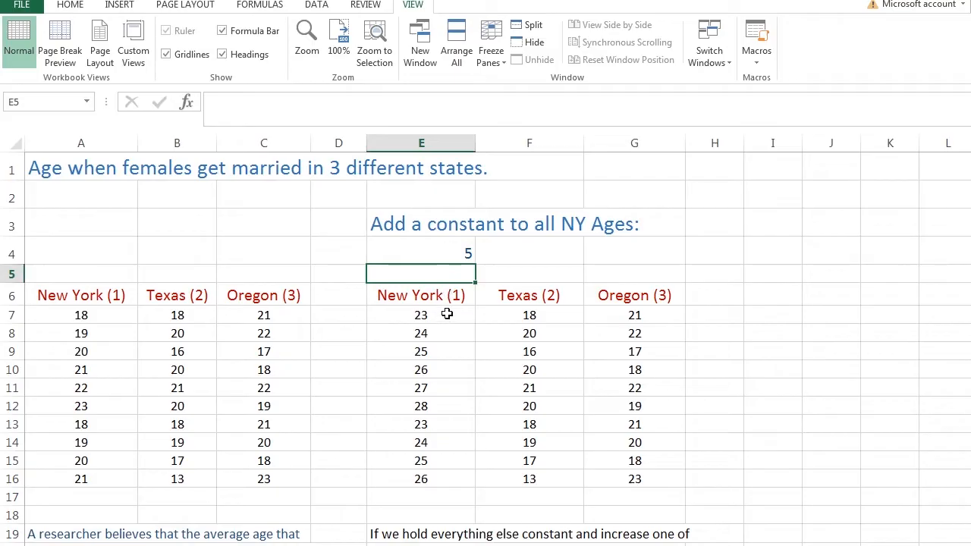
type("10")
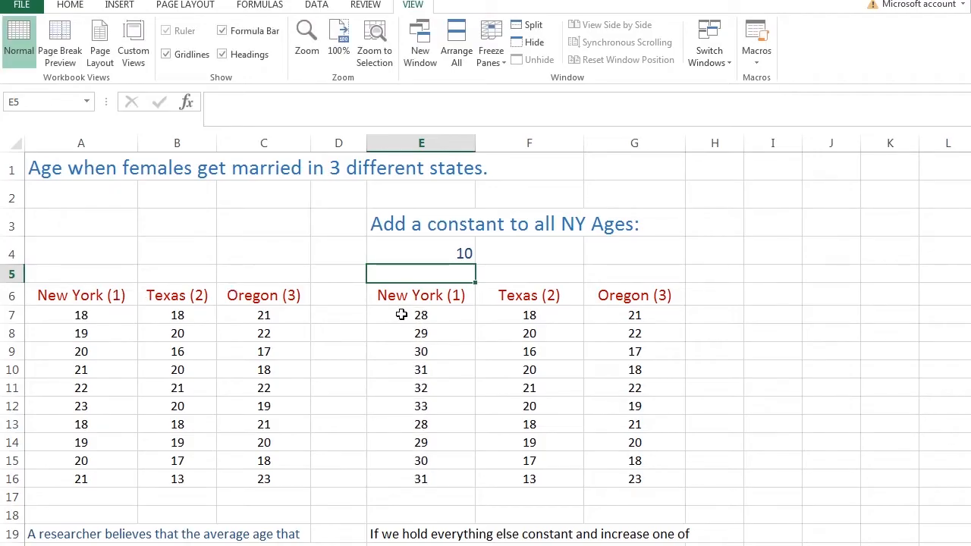
mouse_move(227, 337)
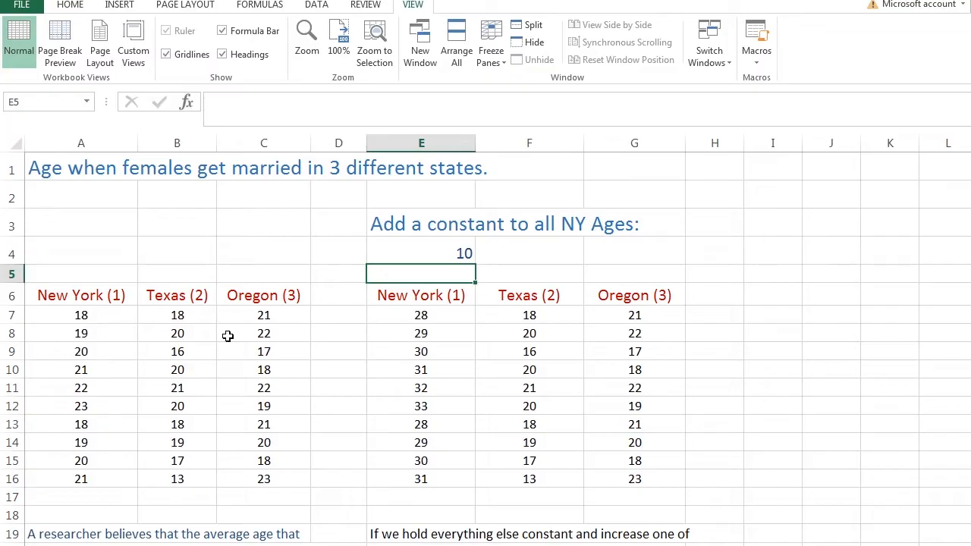
mouse_move(398, 348)
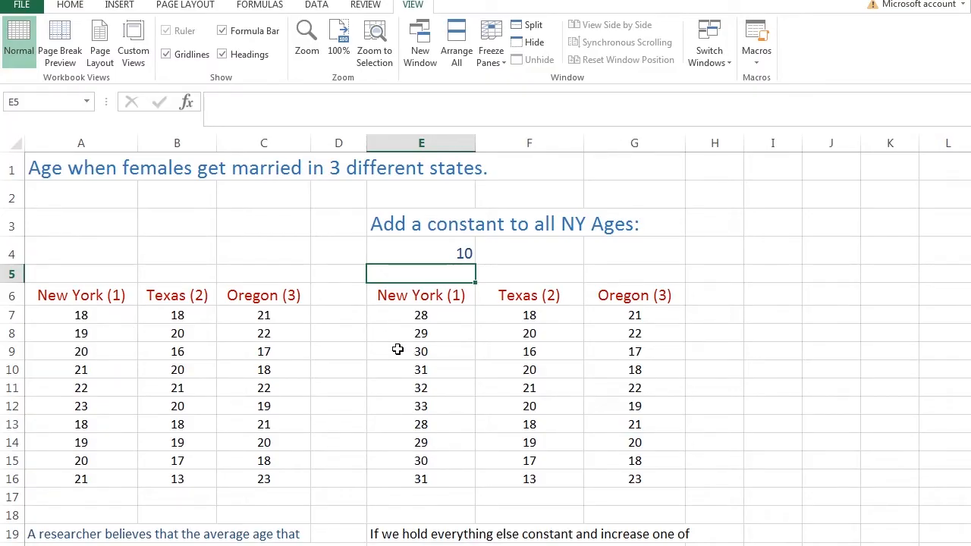
mouse_move(410, 314)
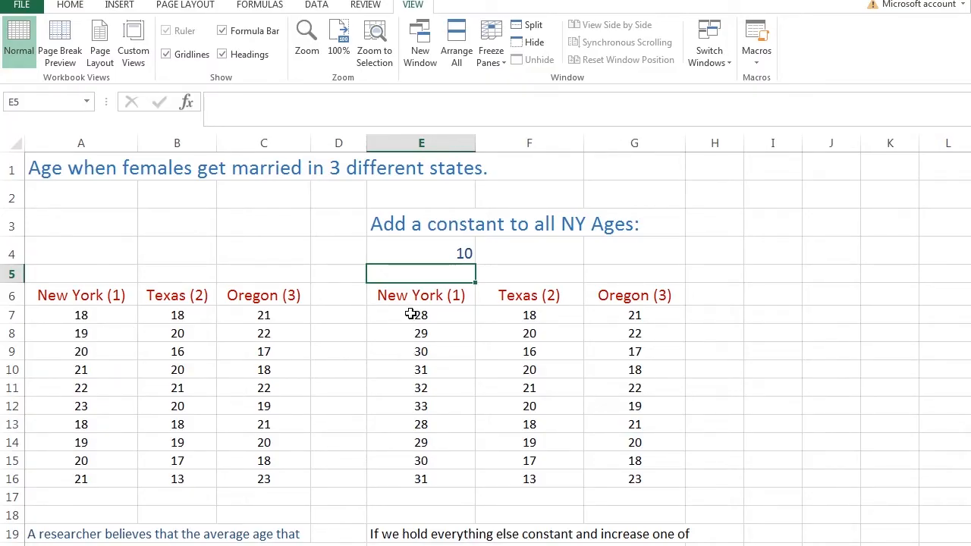
Step: Inspect the adjusted New York age formulas and update the added constant
left_click_drag(422, 314, 421, 479)
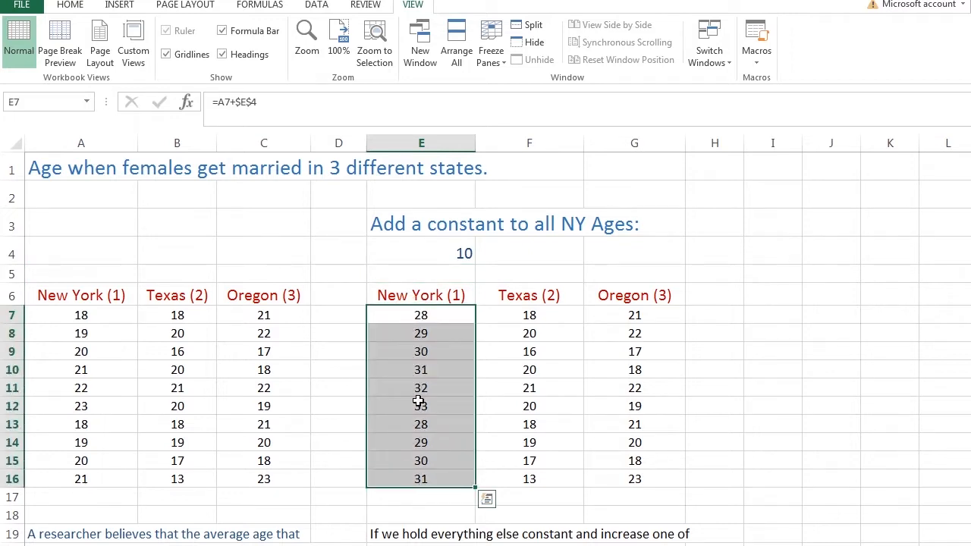
left_click(422, 388)
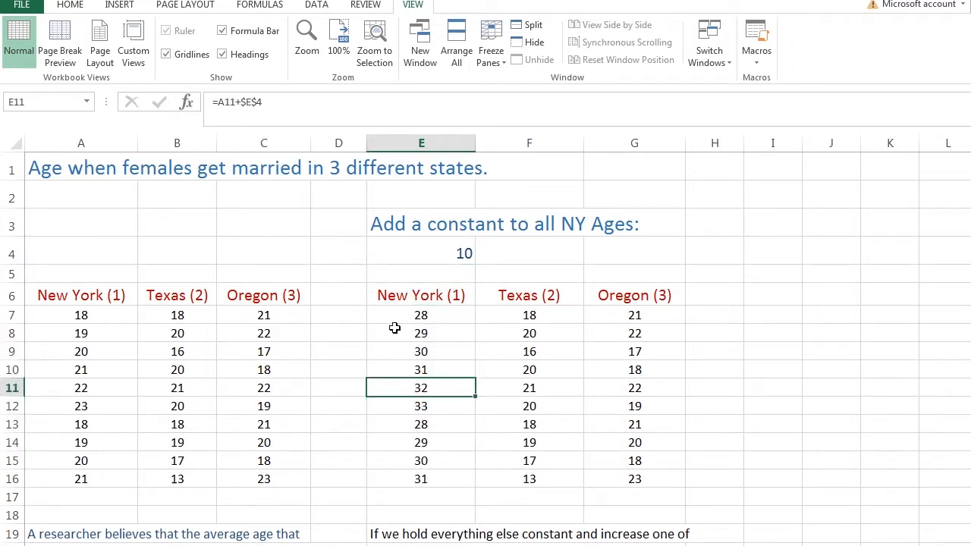
mouse_move(400, 332)
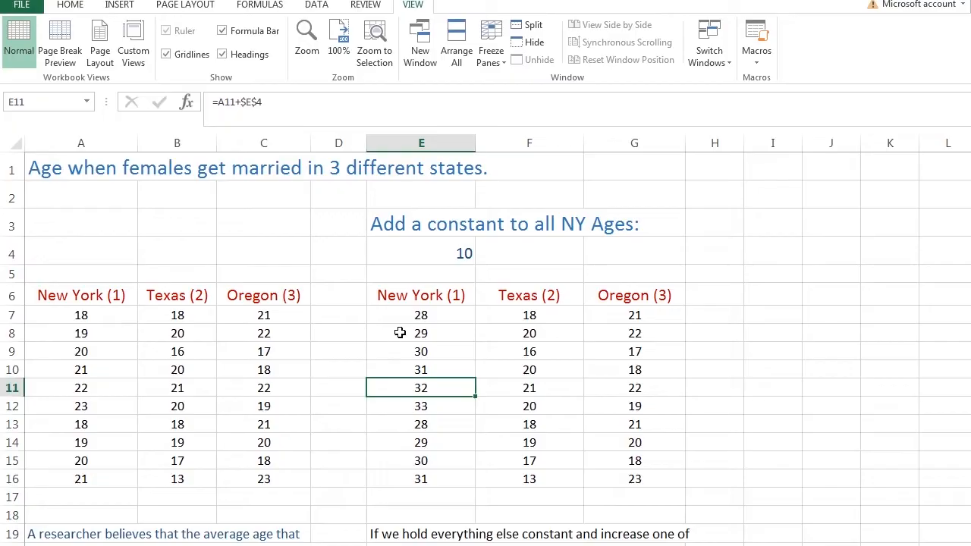
mouse_move(432, 361)
type("2")
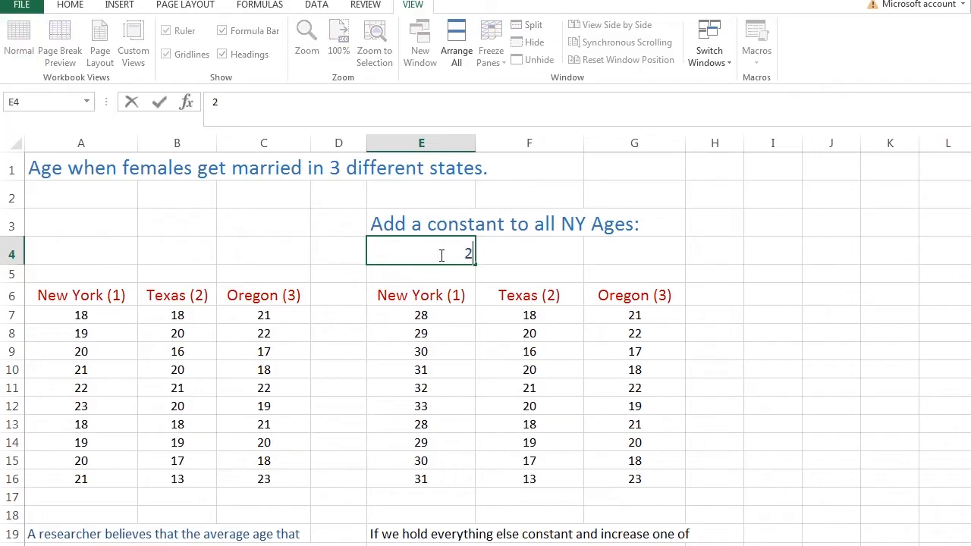
type("5")
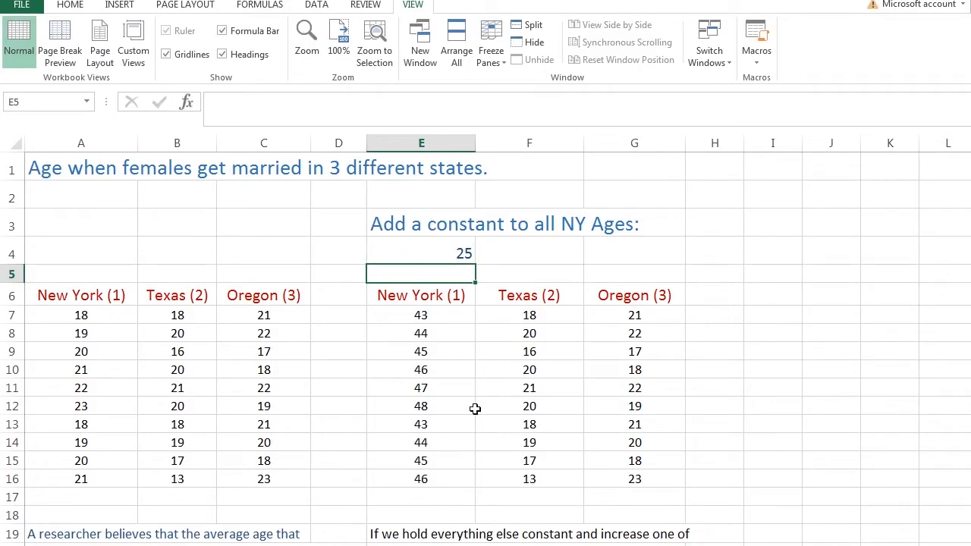
mouse_move(440, 322)
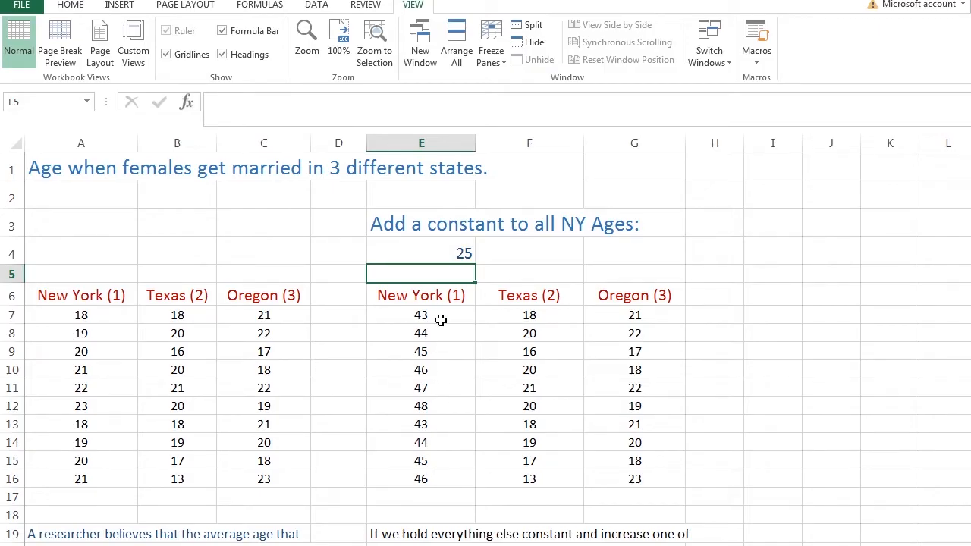
mouse_move(433, 477)
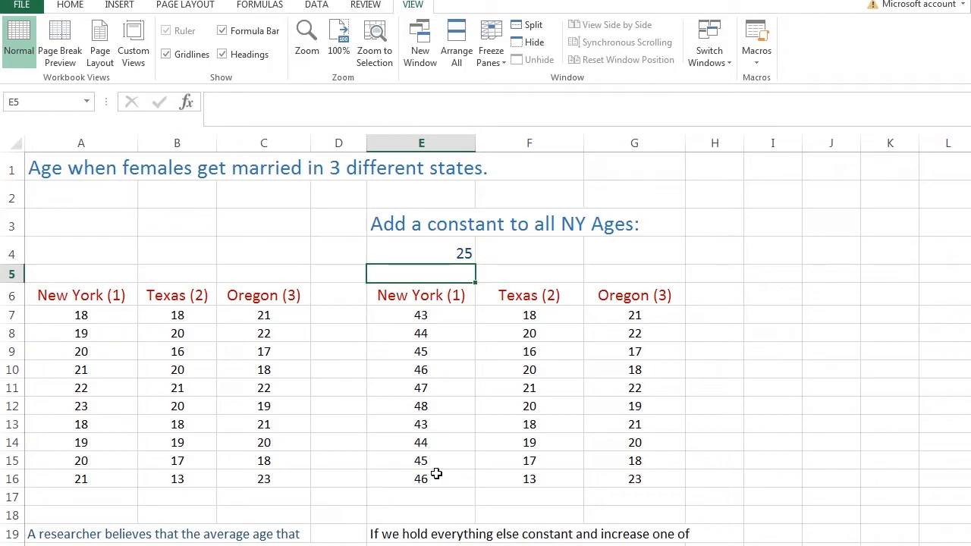
mouse_move(438, 476)
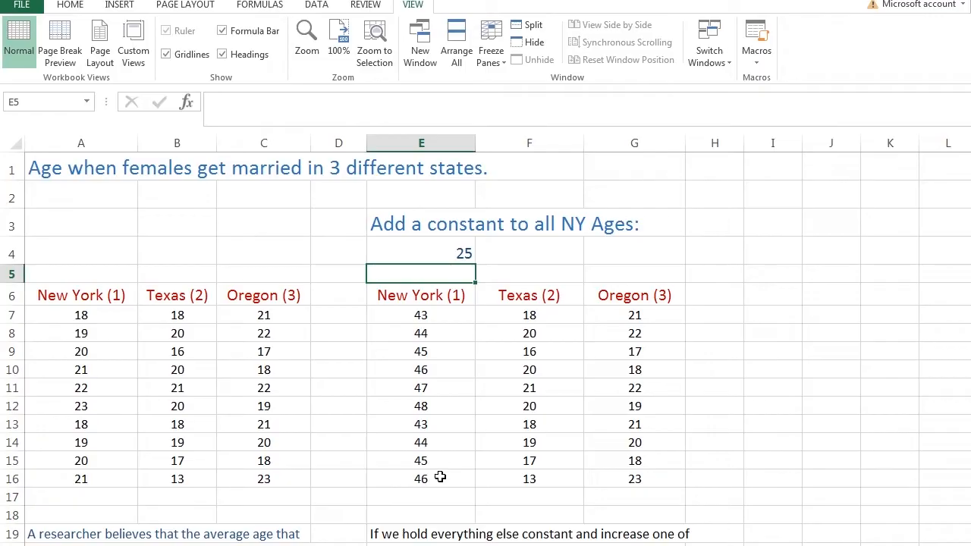
Step: Read the notes, then revisit the original ANOVA's F 2.86508 and F crit 2.51061
scroll("down", 3)
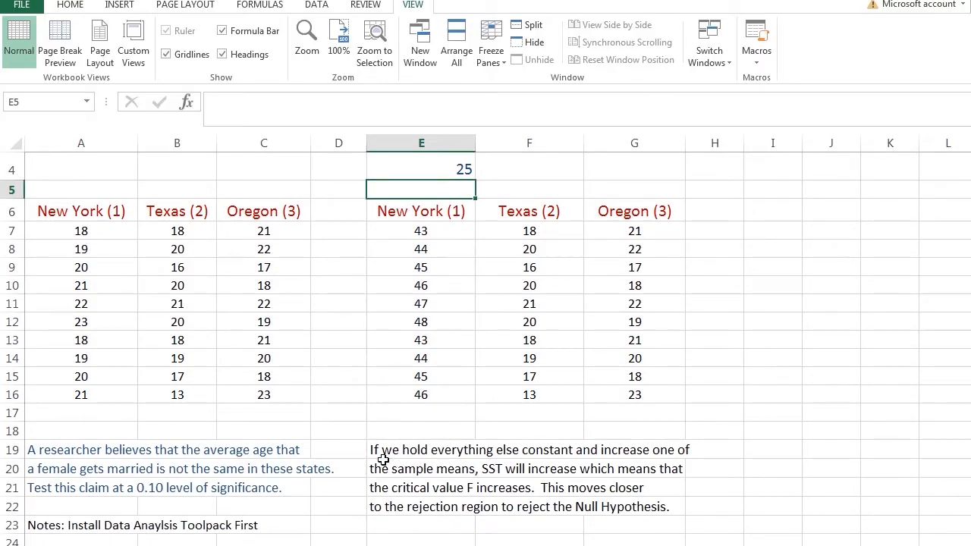
mouse_move(461, 388)
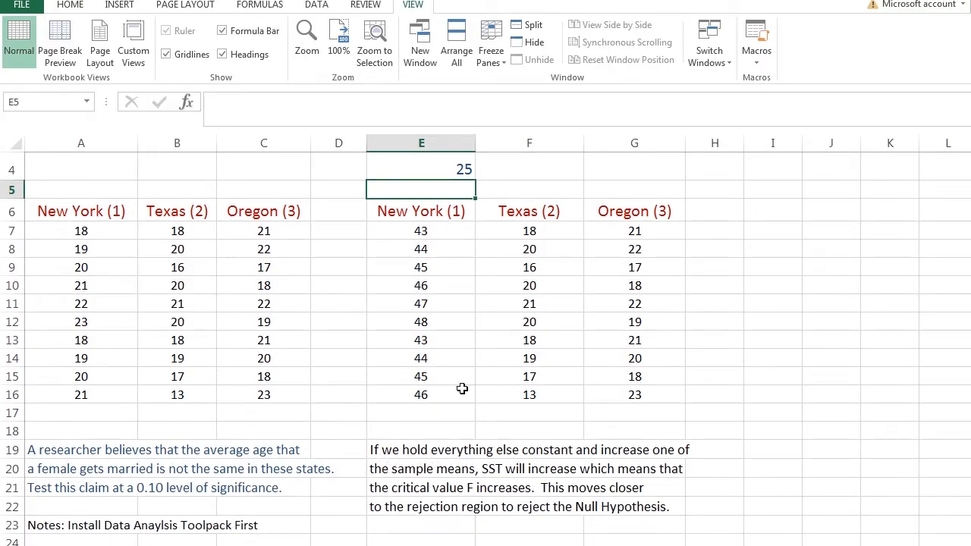
mouse_move(446, 402)
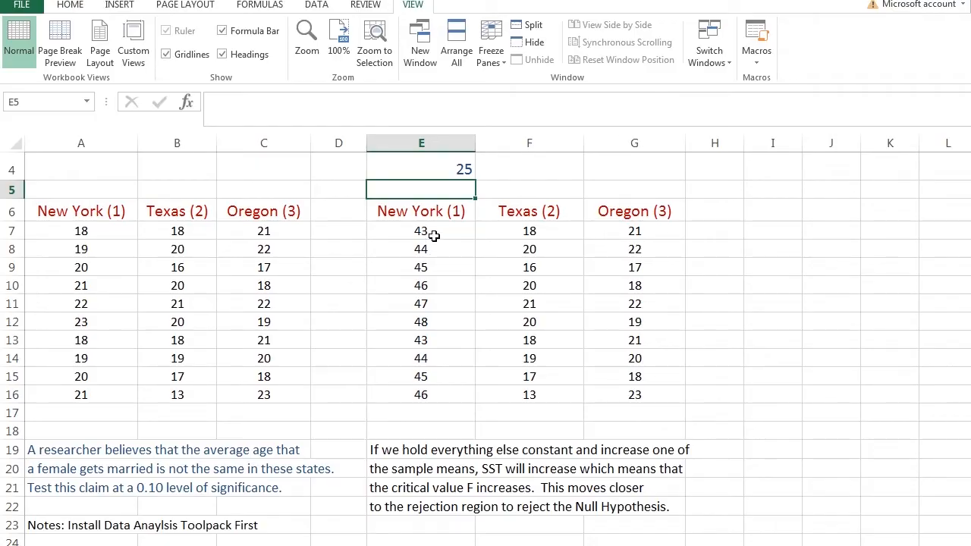
mouse_move(422, 243)
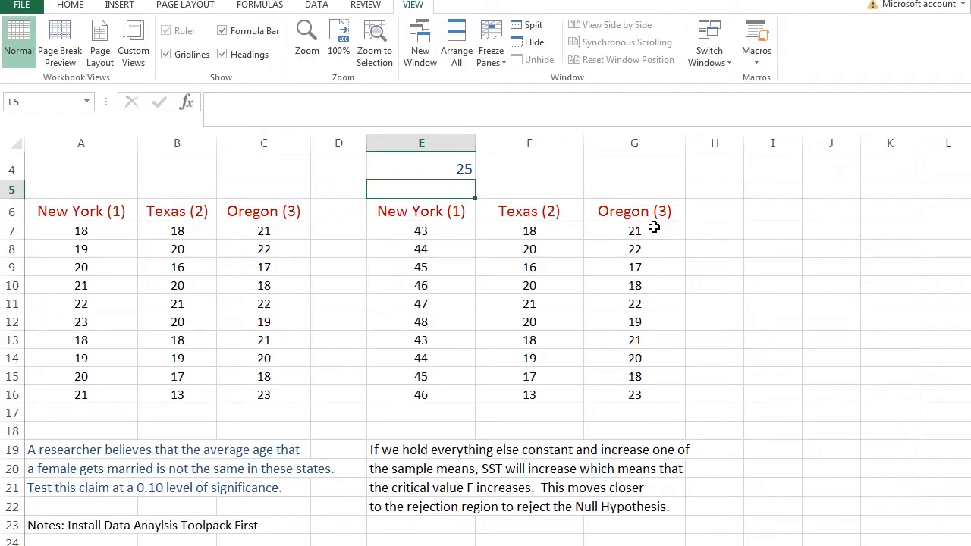
mouse_move(404, 243)
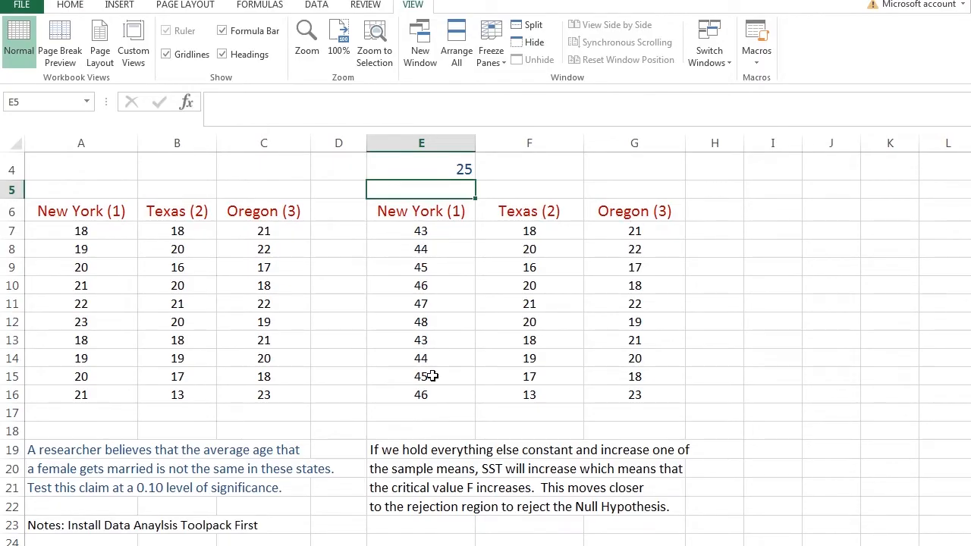
mouse_move(424, 396)
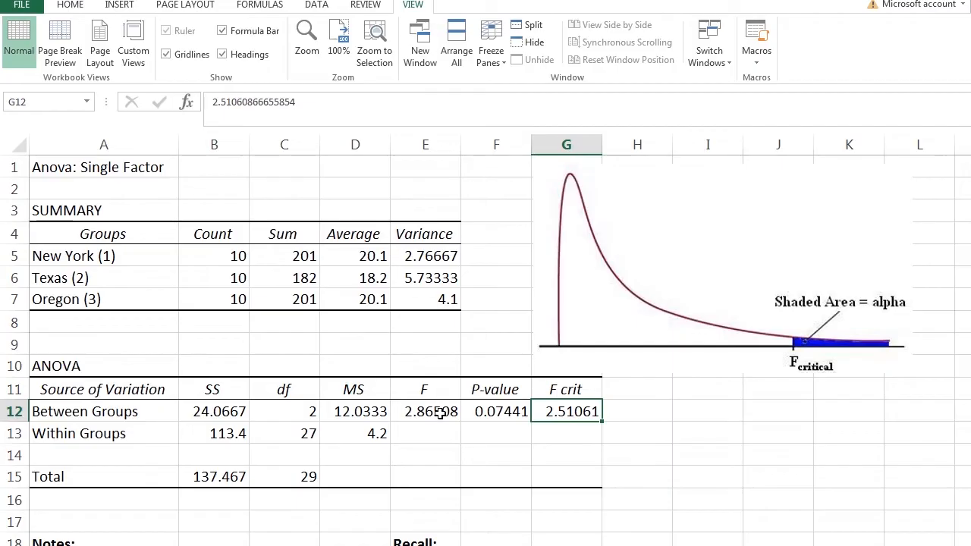
left_click(425, 411)
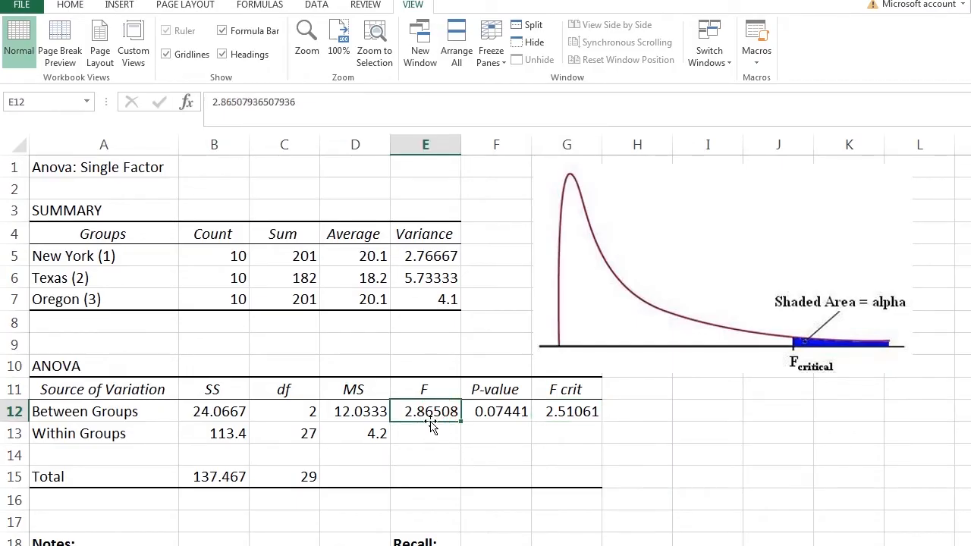
left_click(564, 412)
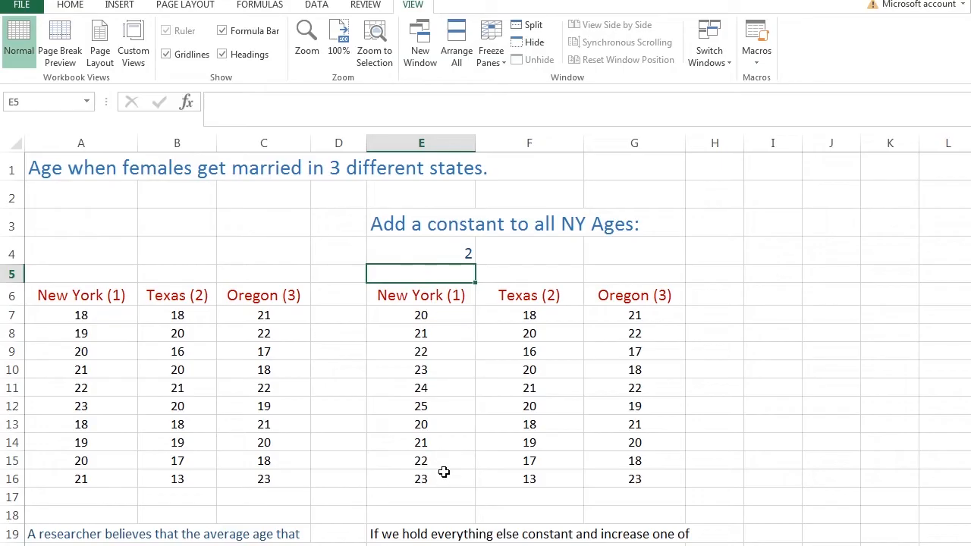
Step: Run Anova: Single Factor on adjusted table E6:G16, labels, alpha 0.1, new worksheet
left_click(420, 295)
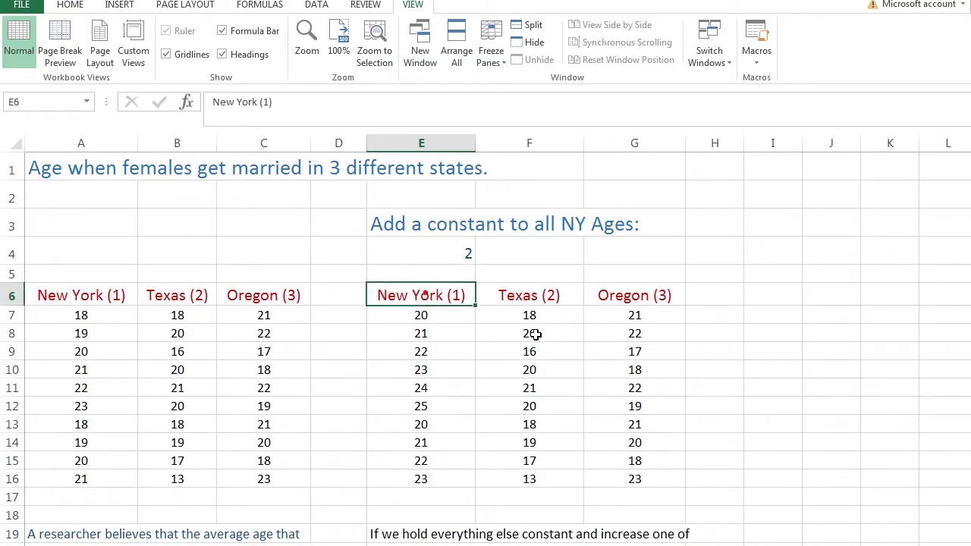
left_click_drag(422, 295, 634, 479)
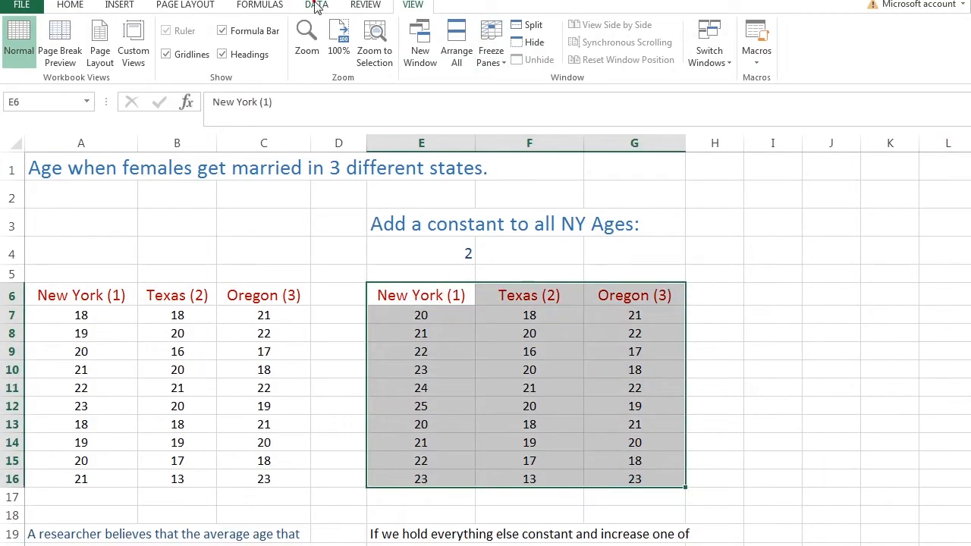
left_click(316, 6)
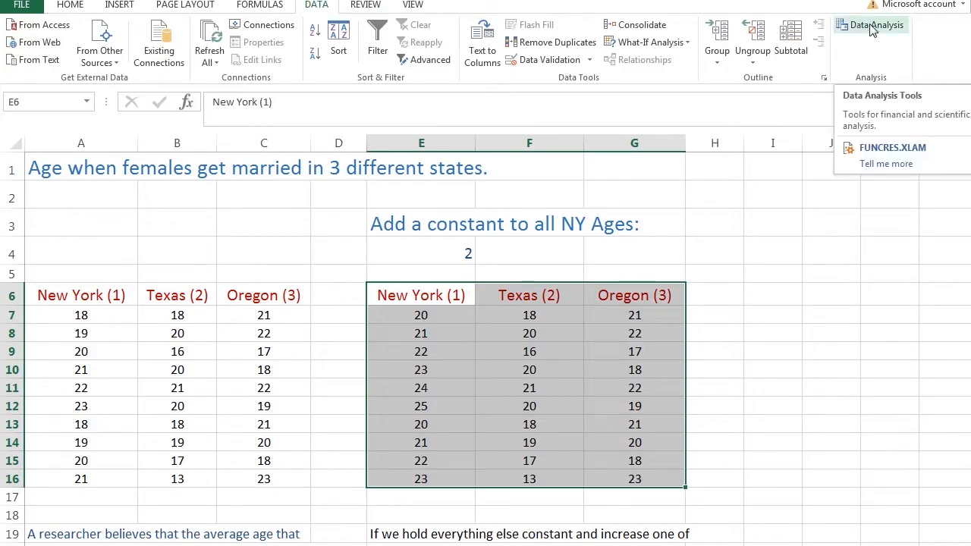
left_click(876, 25)
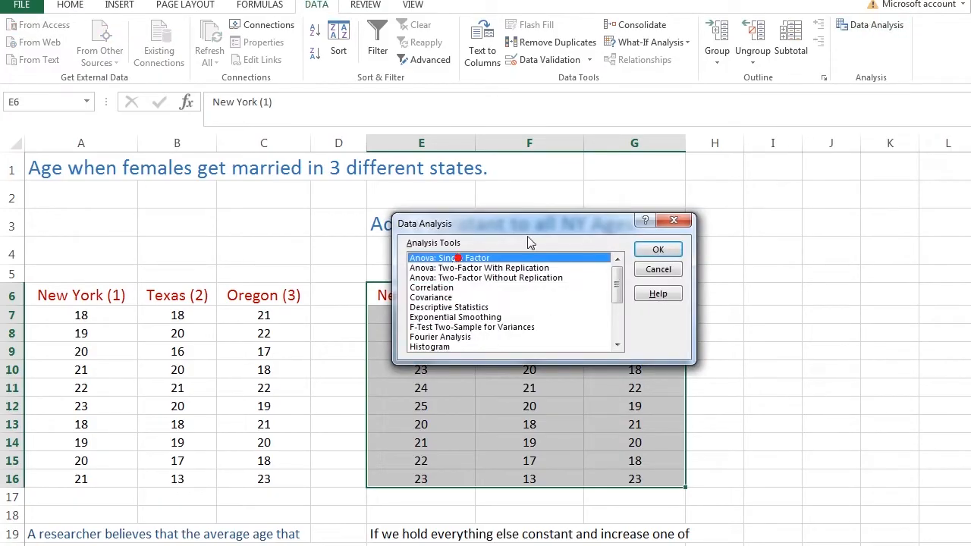
left_click(657, 249)
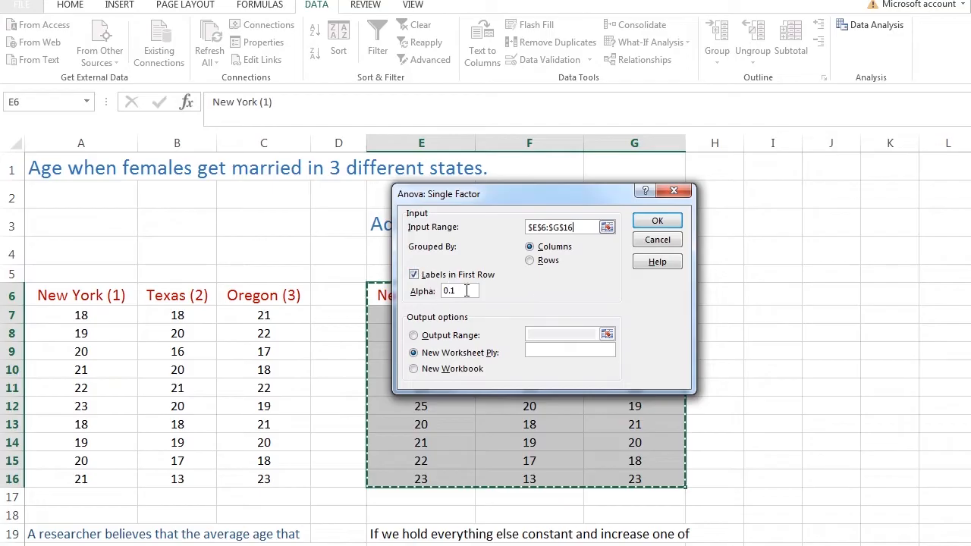
mouse_move(634, 255)
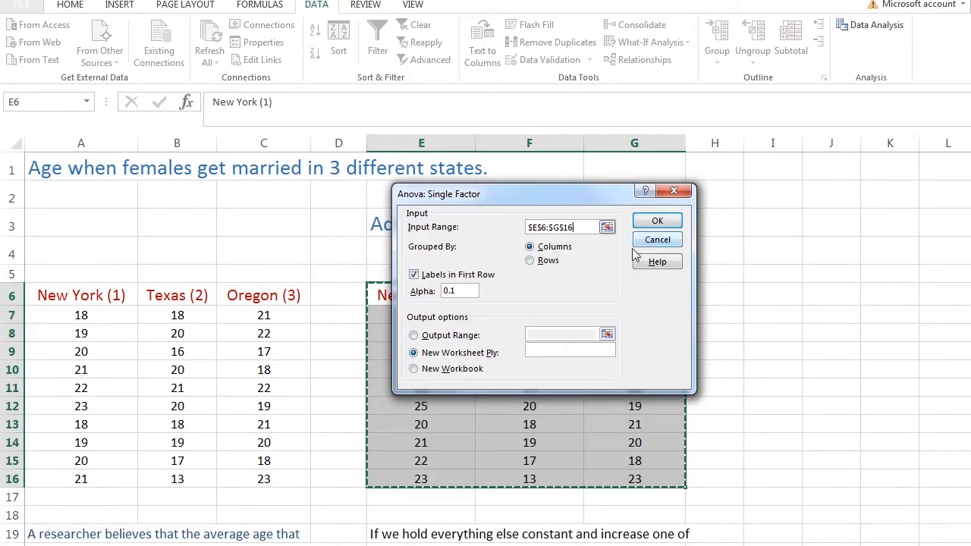
left_click(657, 220)
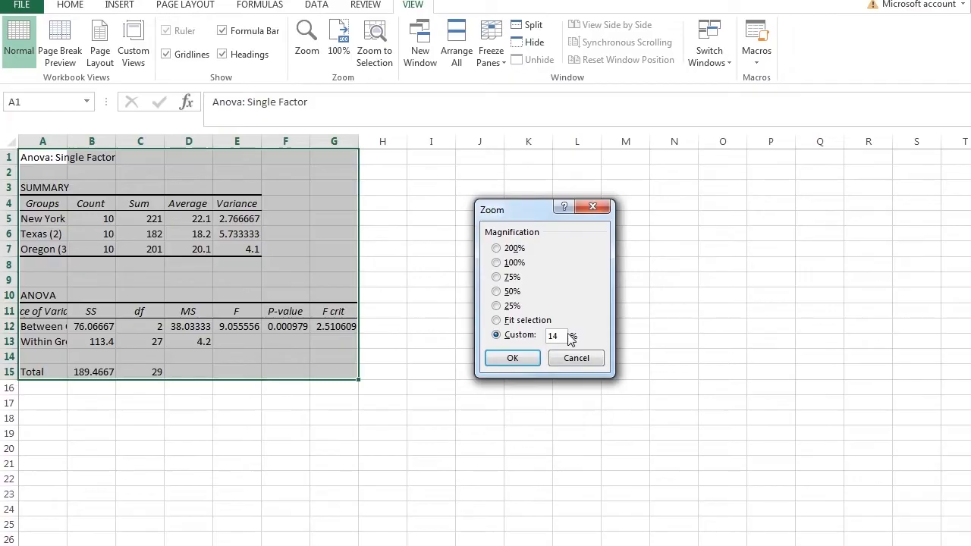
left_click(512, 358)
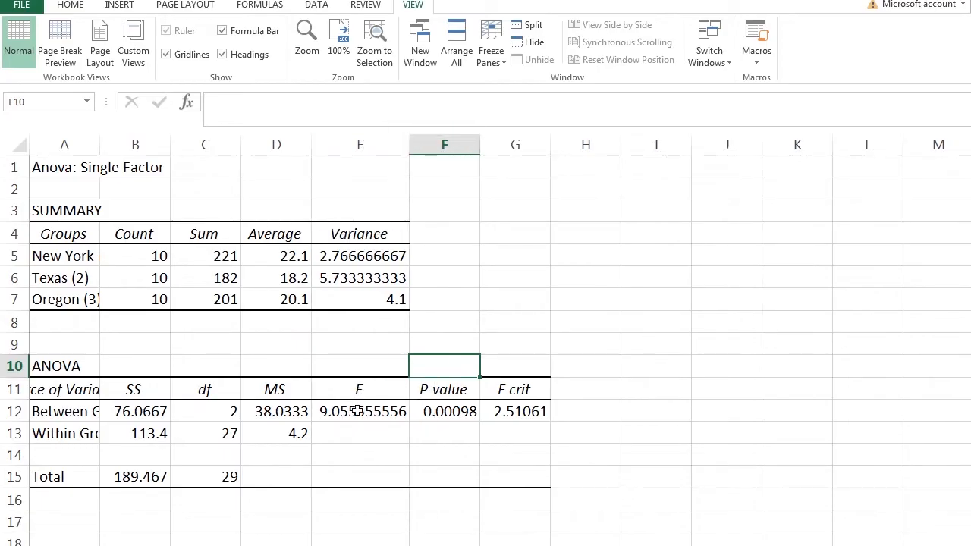
left_click(360, 411)
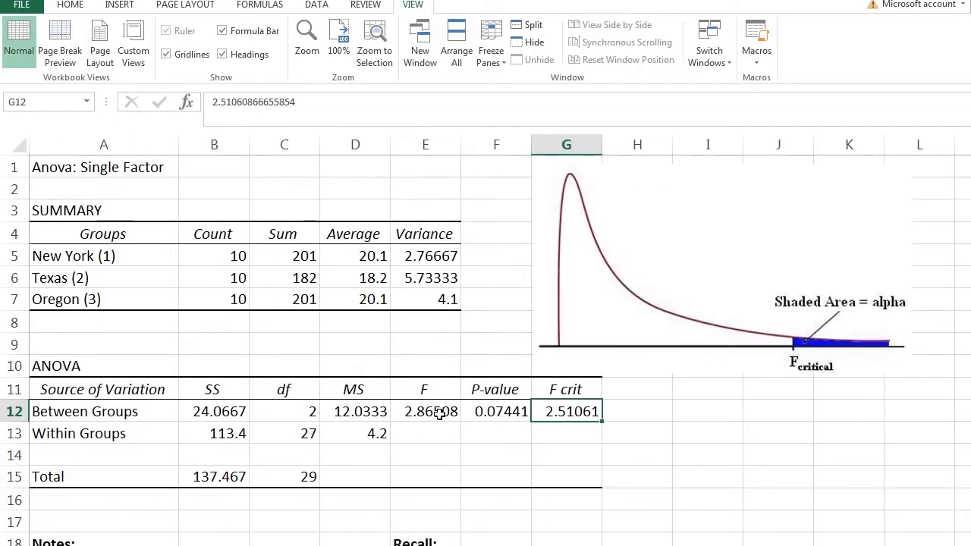
left_click(425, 411)
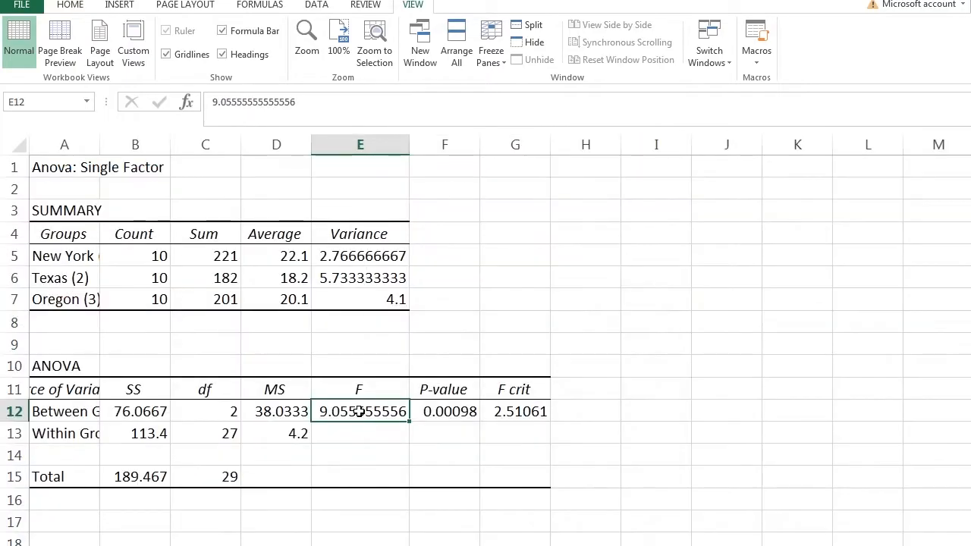
mouse_move(528, 422)
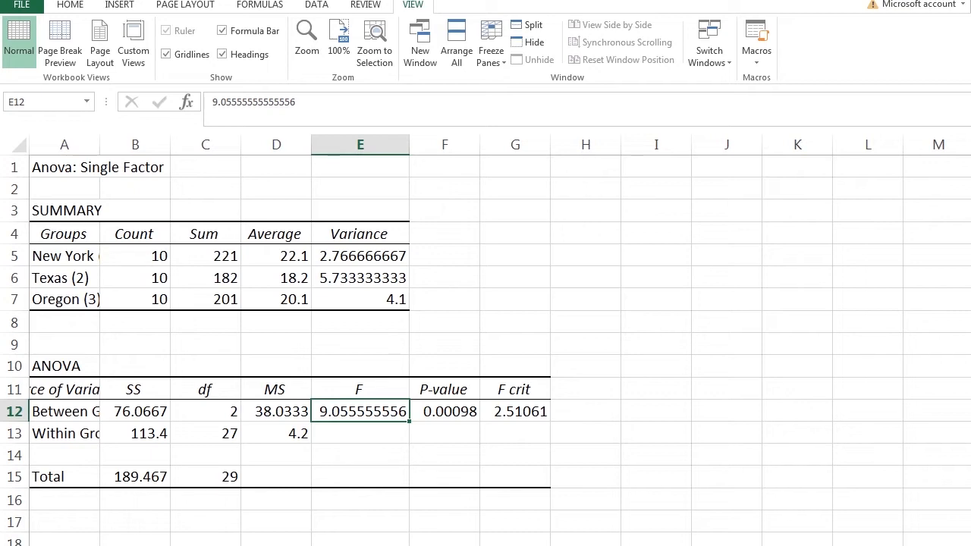
mouse_move(146, 292)
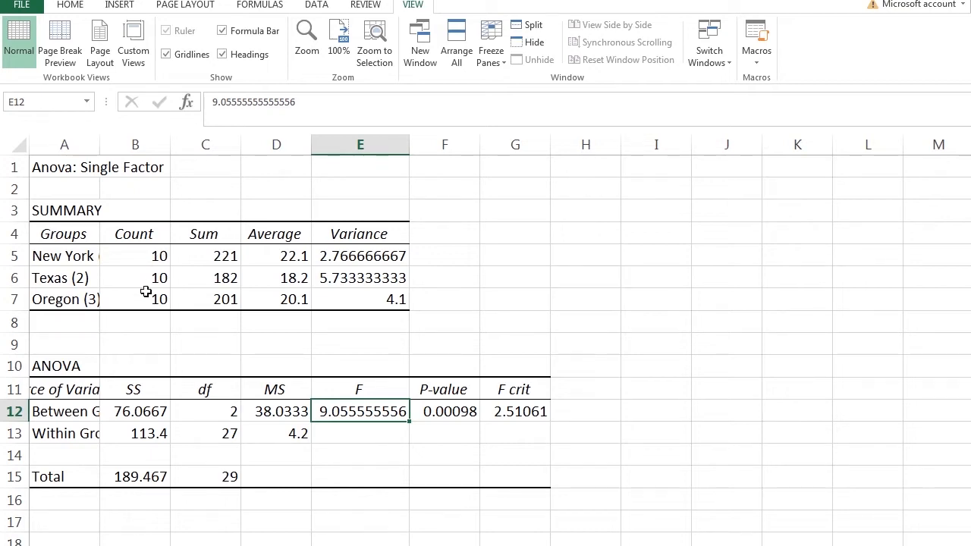
mouse_move(105, 320)
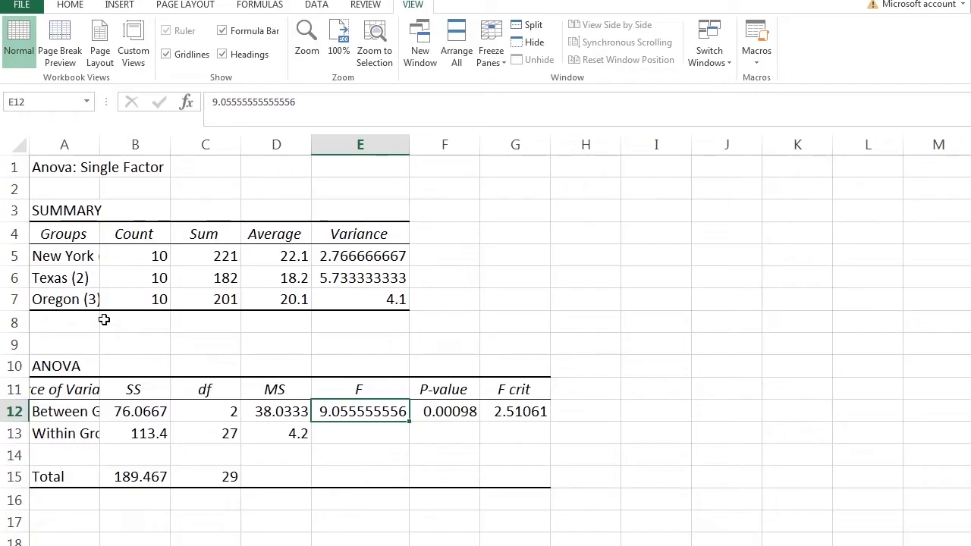
left_click(513, 411)
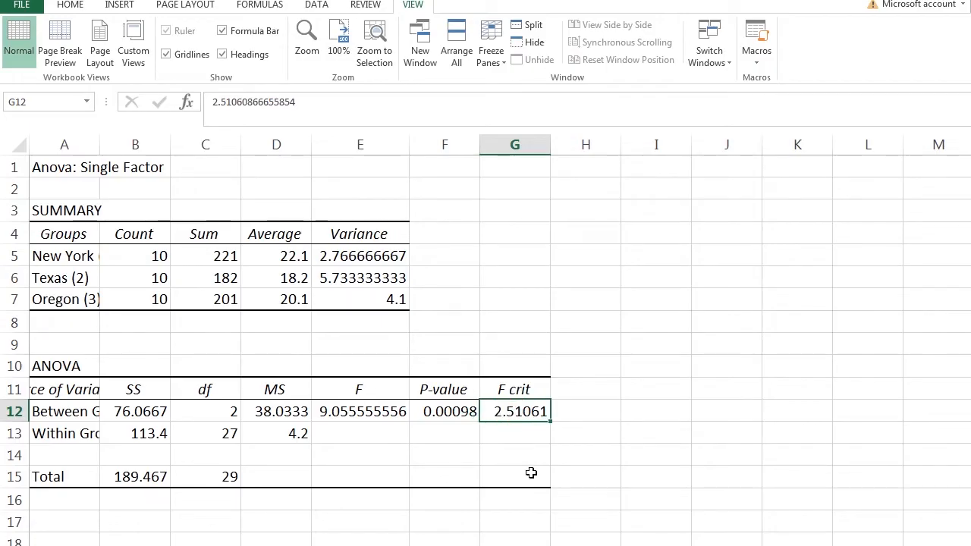
left_click(360, 411)
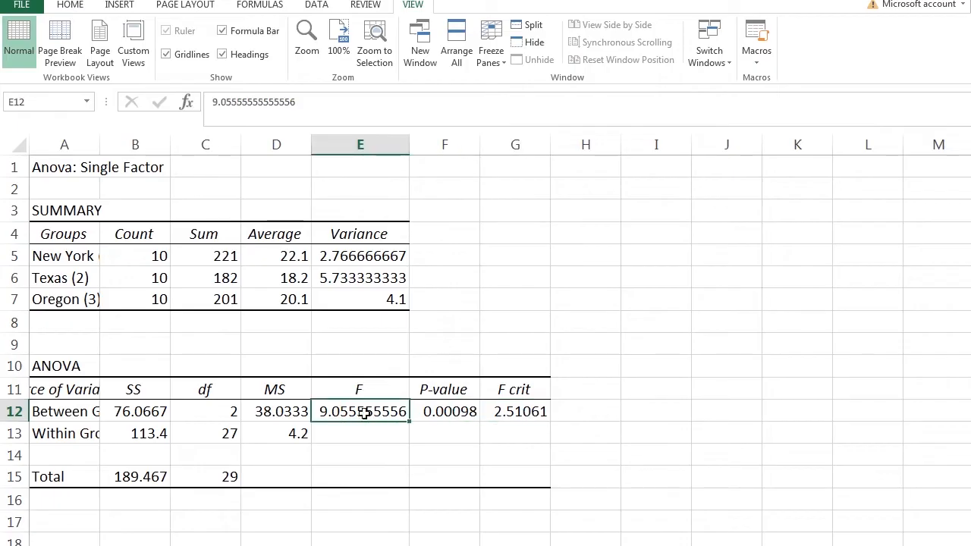
mouse_move(103, 254)
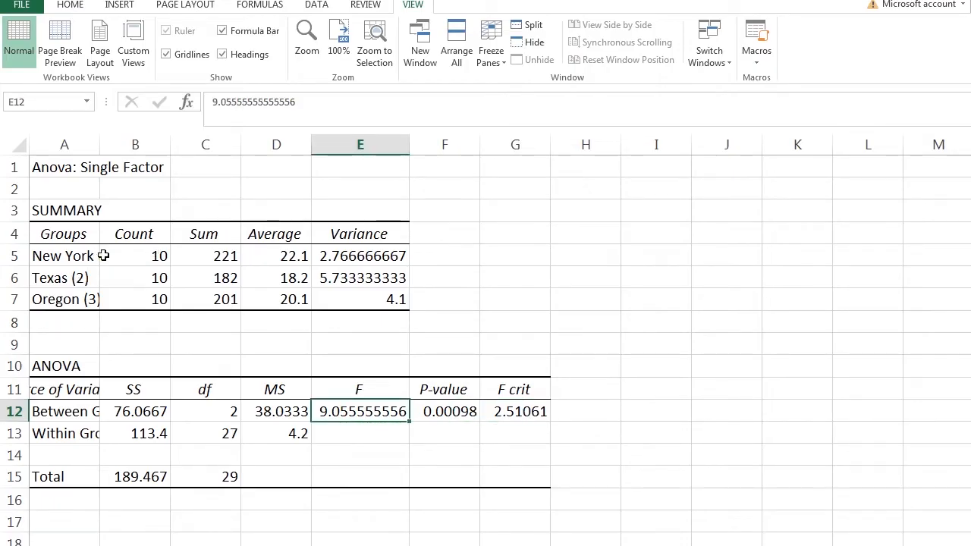
left_click(276, 255)
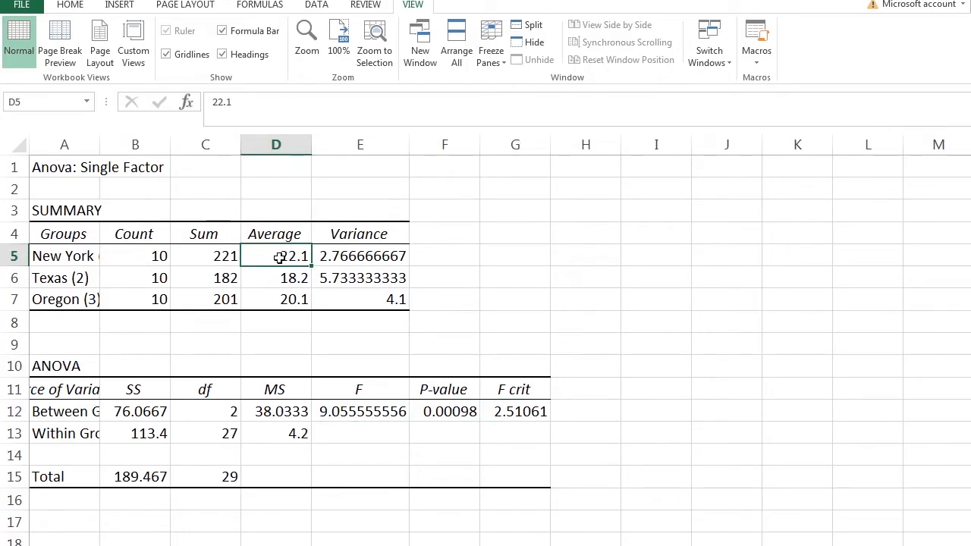
mouse_move(267, 255)
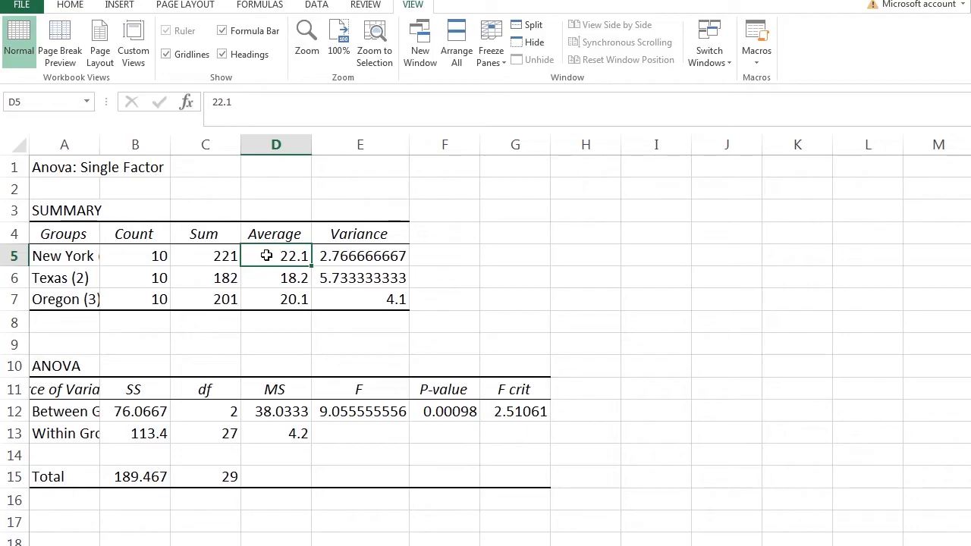
mouse_move(276, 283)
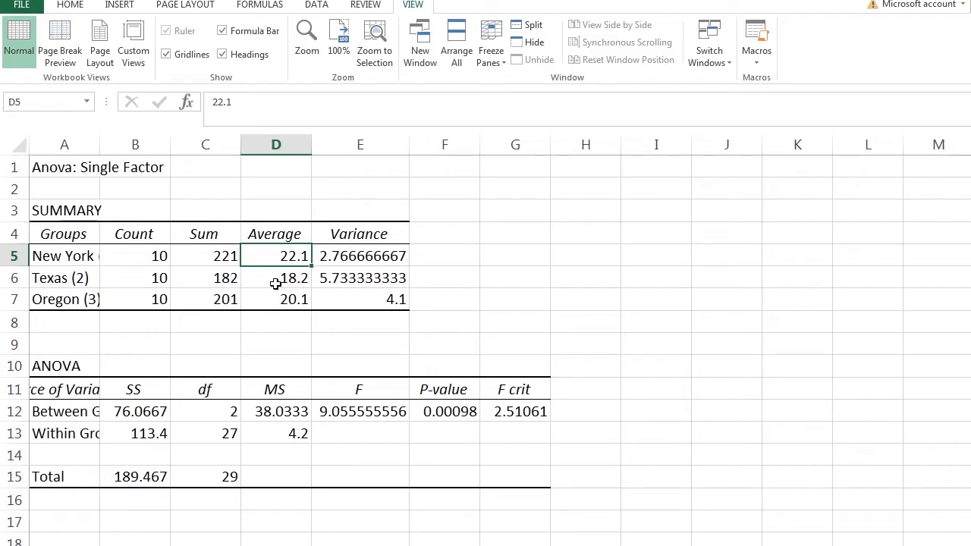
mouse_move(262, 255)
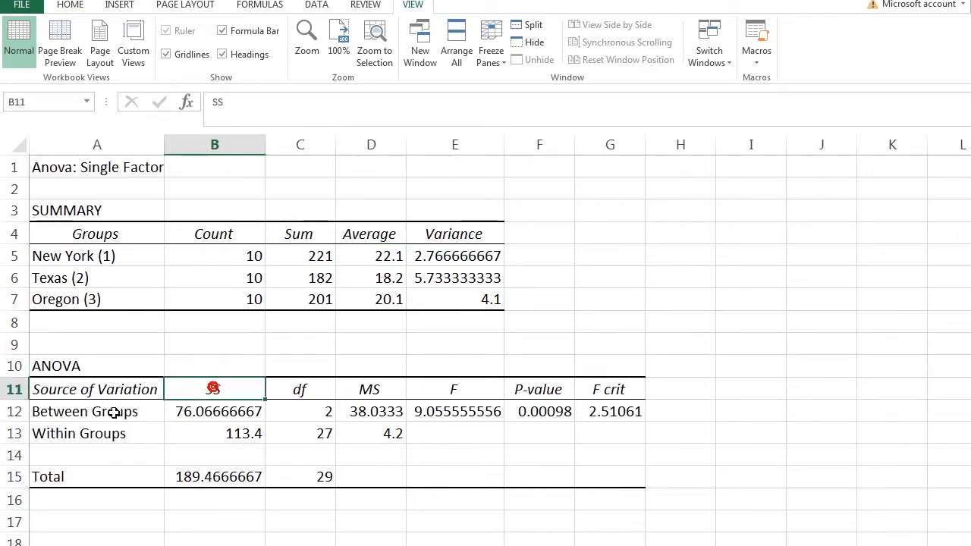
Step: Inspect the Between Groups SS, MS and the F value 9.055555556 in the widened output
left_click(214, 411)
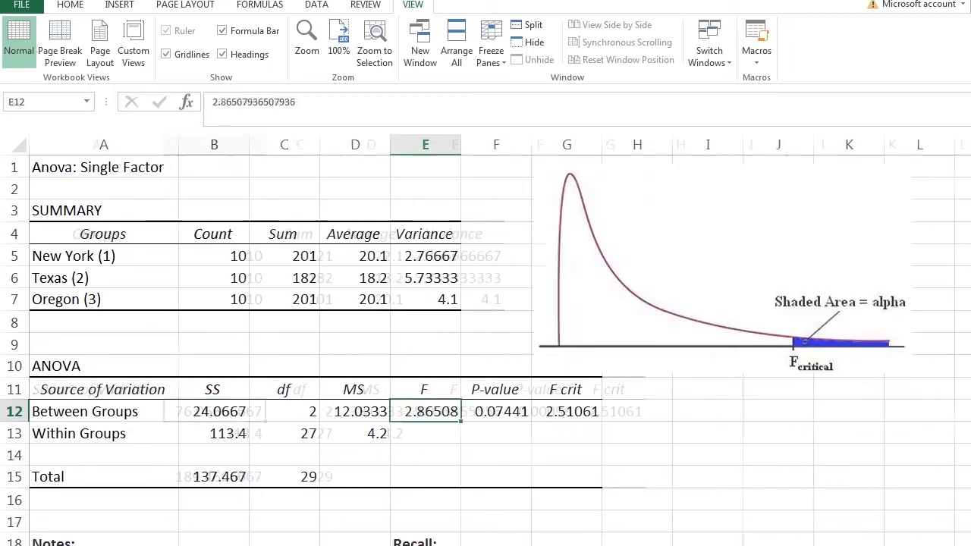
left_click(212, 411)
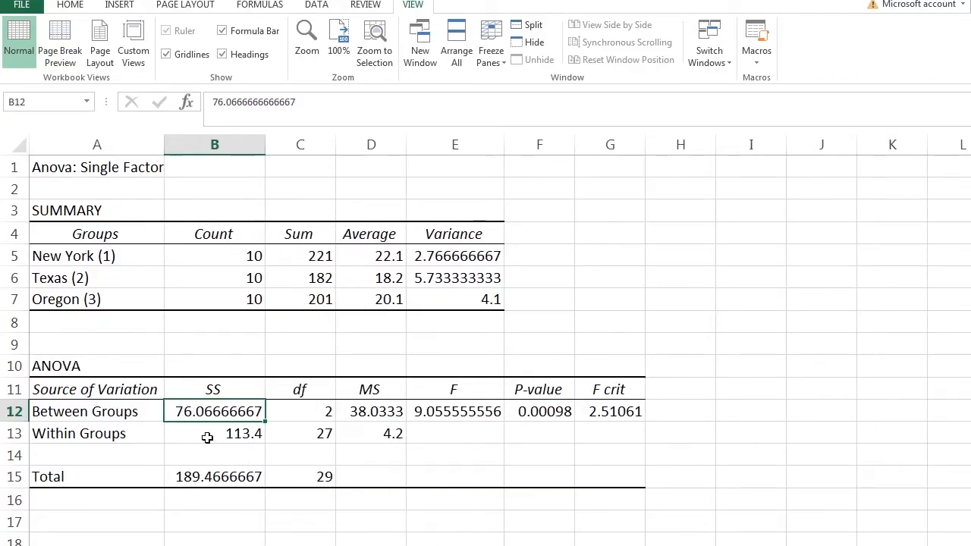
left_click(204, 434)
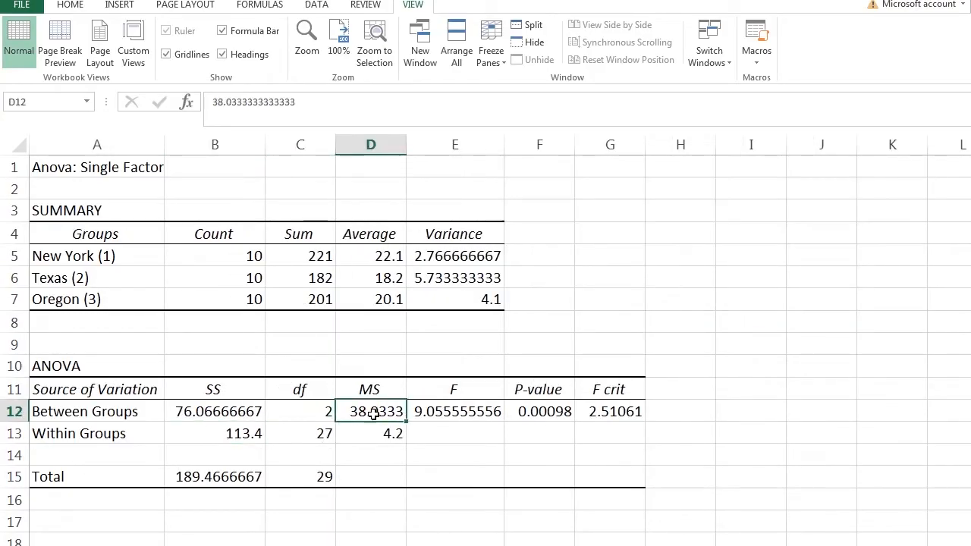
mouse_move(170, 421)
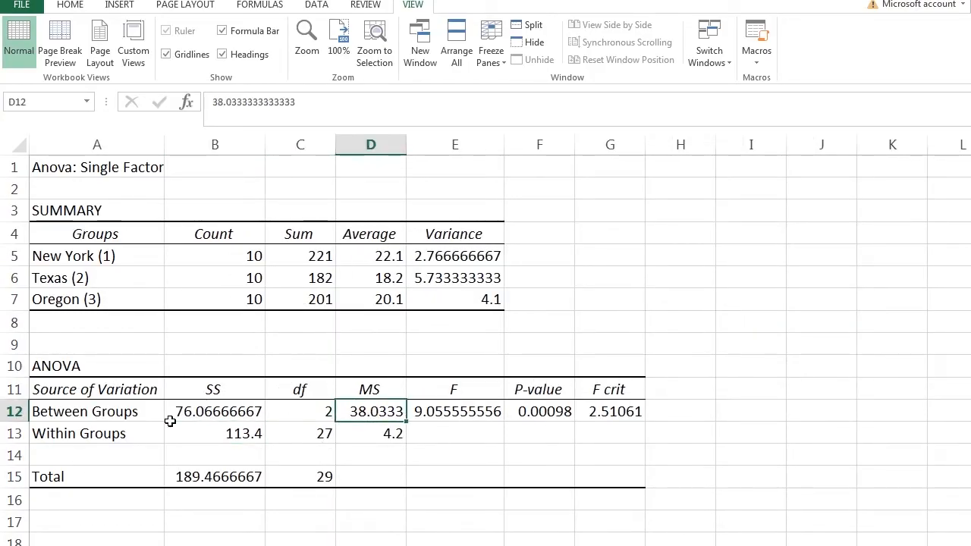
mouse_move(443, 420)
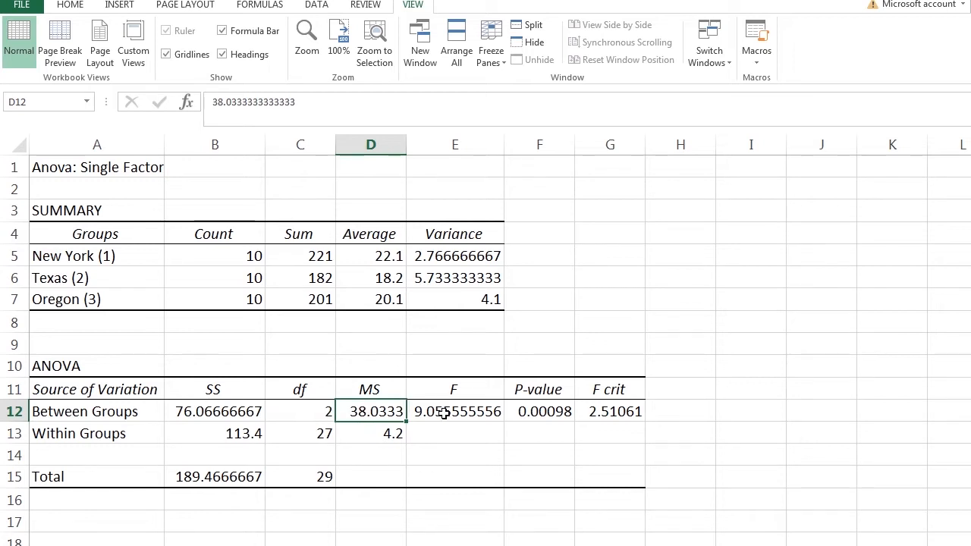
left_click(455, 411)
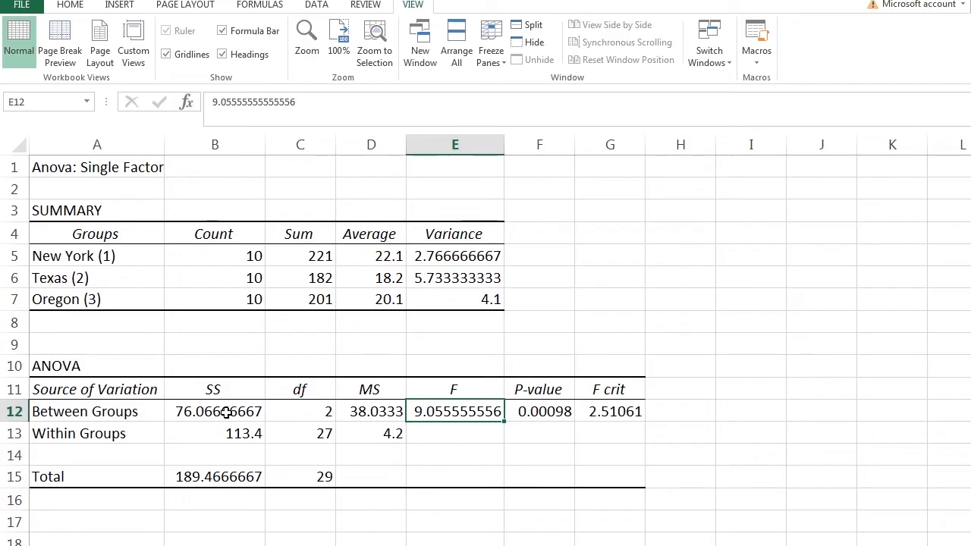
left_click(227, 411)
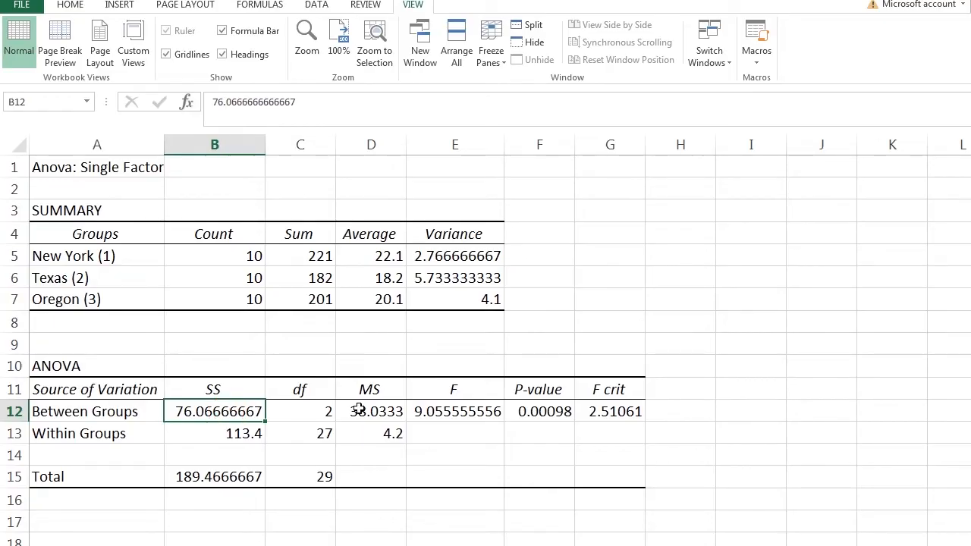
Step: Review MS, F crit 2.51061 and the P-value 0.00098 against the original 0.07441
left_click(370, 411)
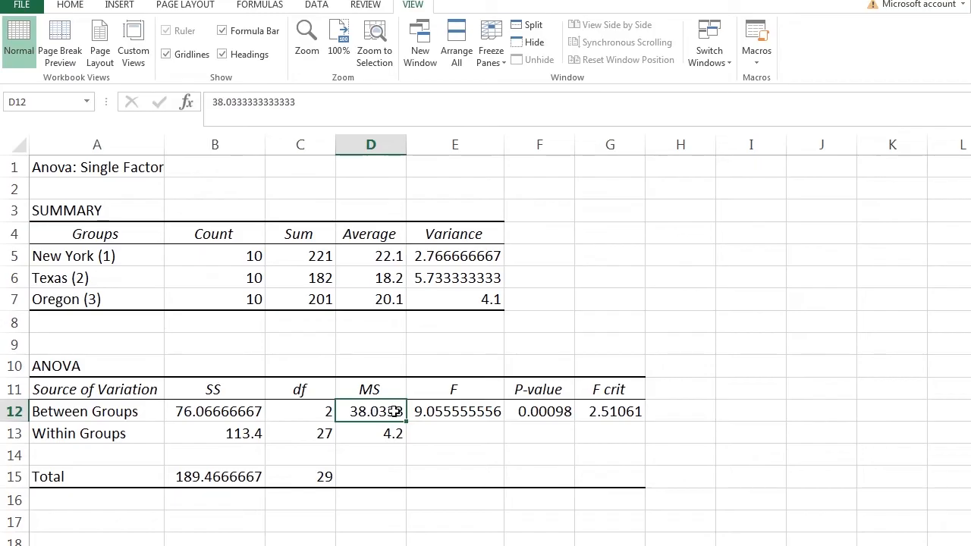
left_click(455, 411)
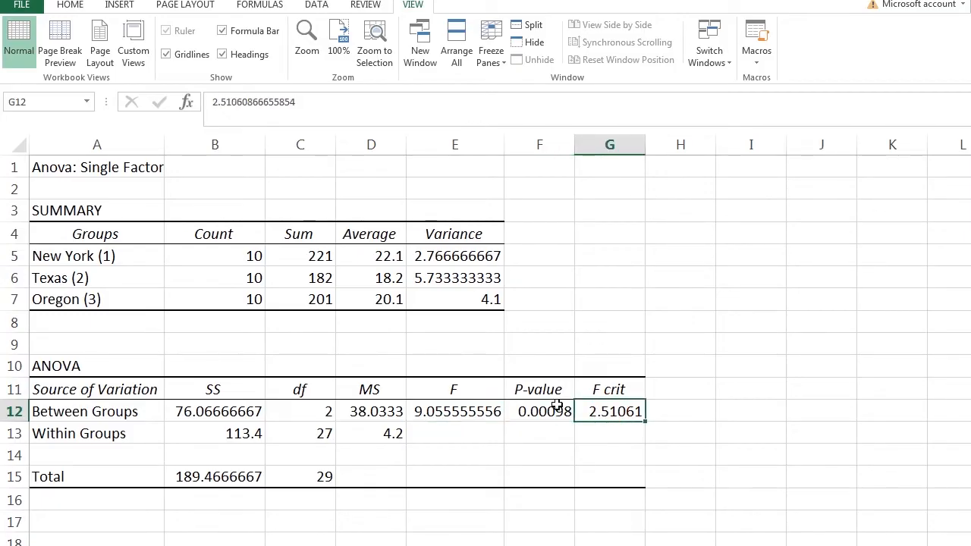
left_click(537, 411)
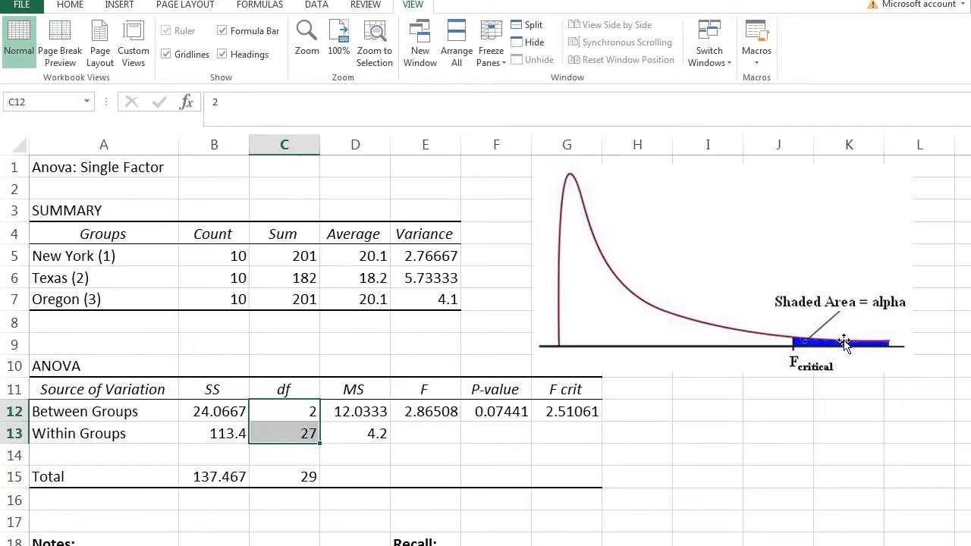
mouse_move(877, 339)
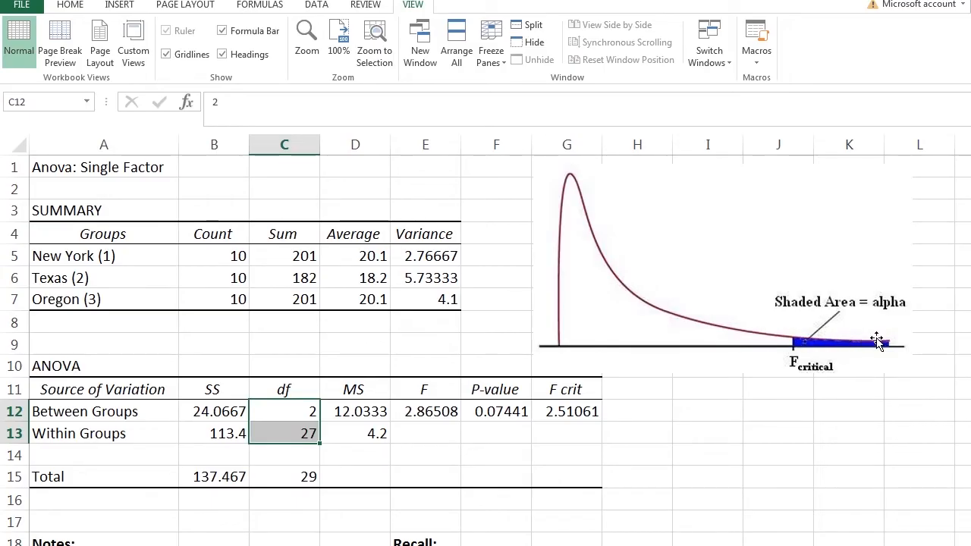
mouse_move(887, 348)
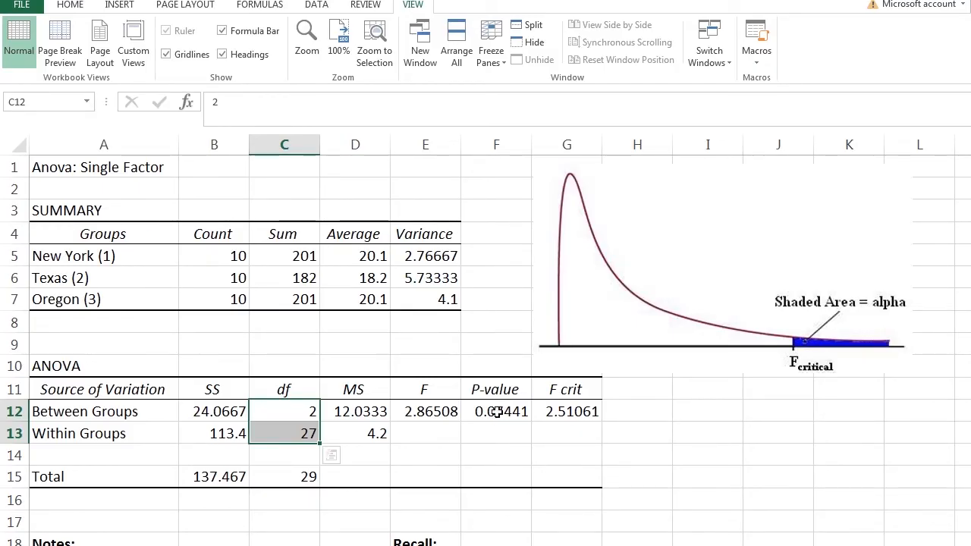
left_click(494, 411)
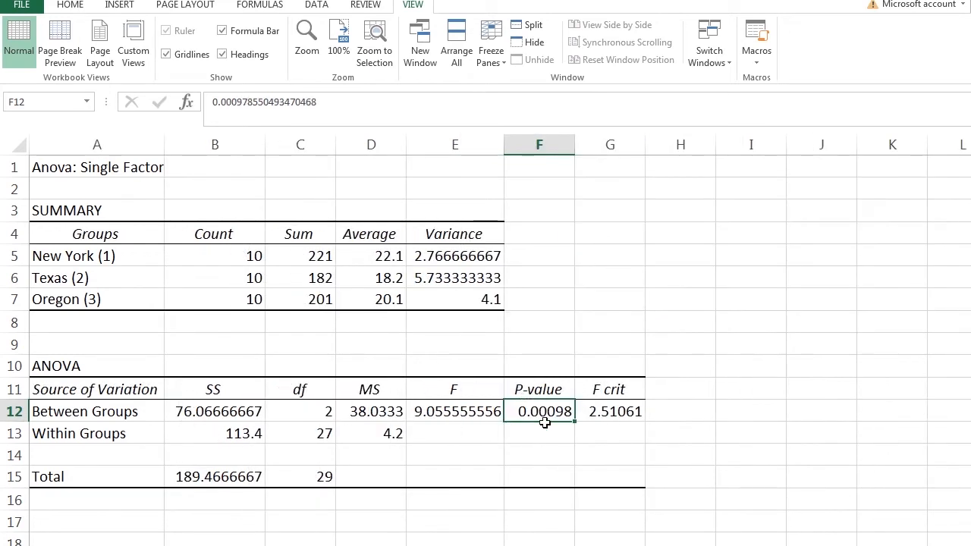
mouse_move(552, 455)
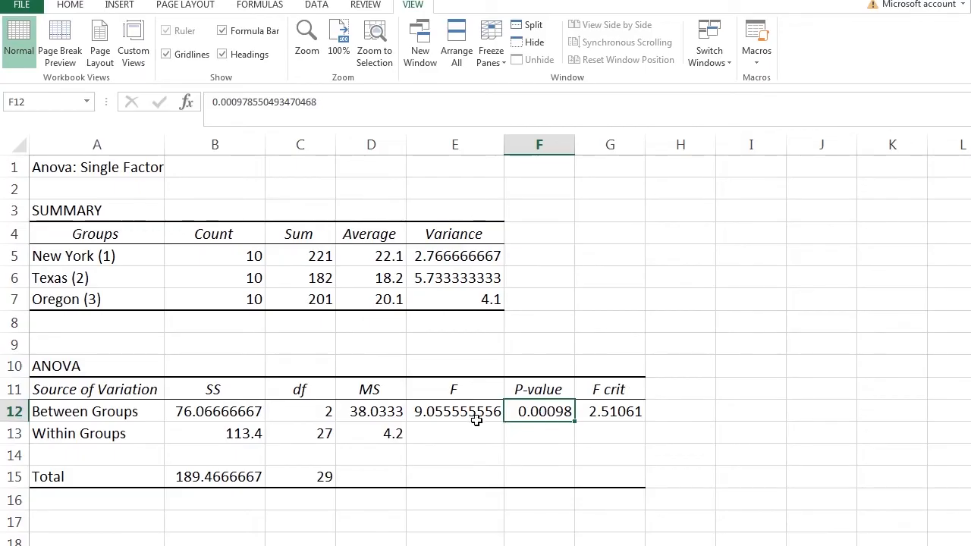
mouse_move(467, 424)
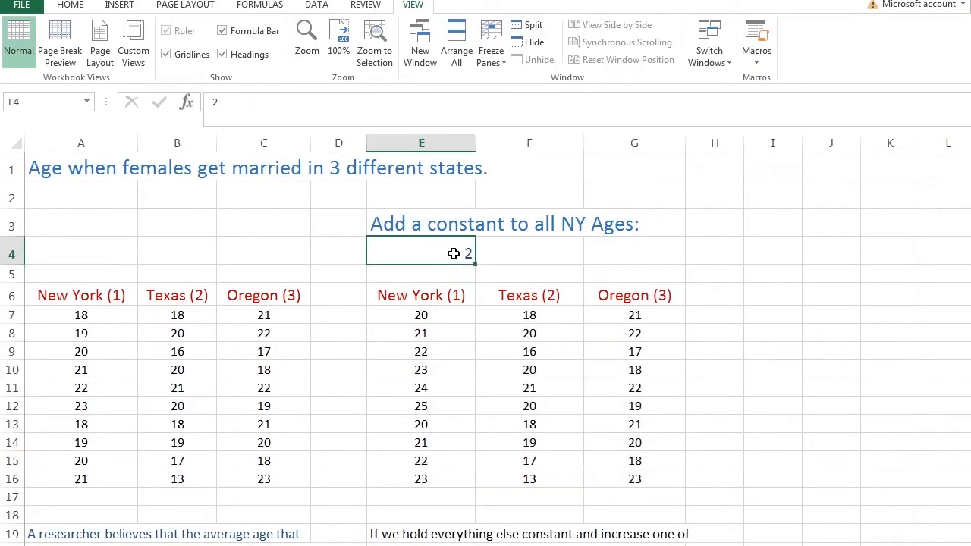
type("10")
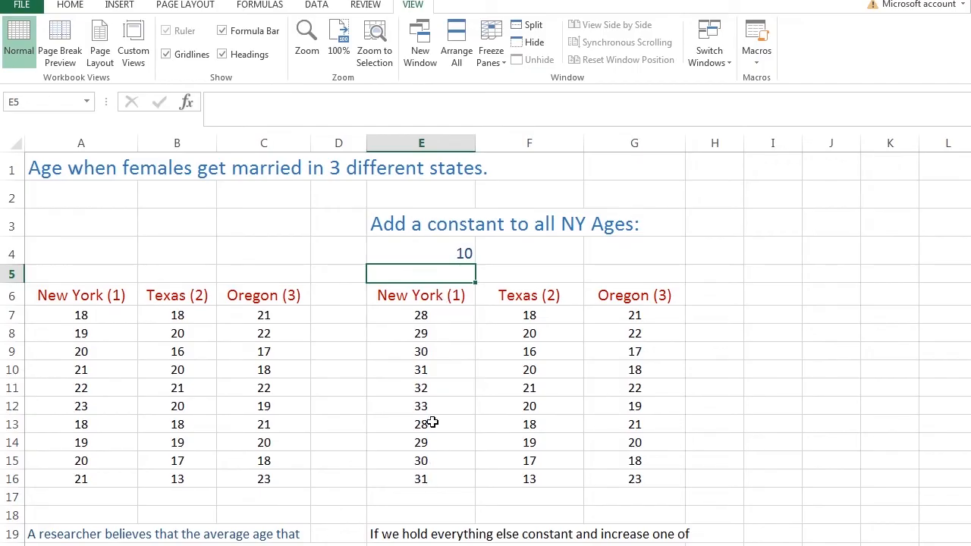
mouse_move(435, 310)
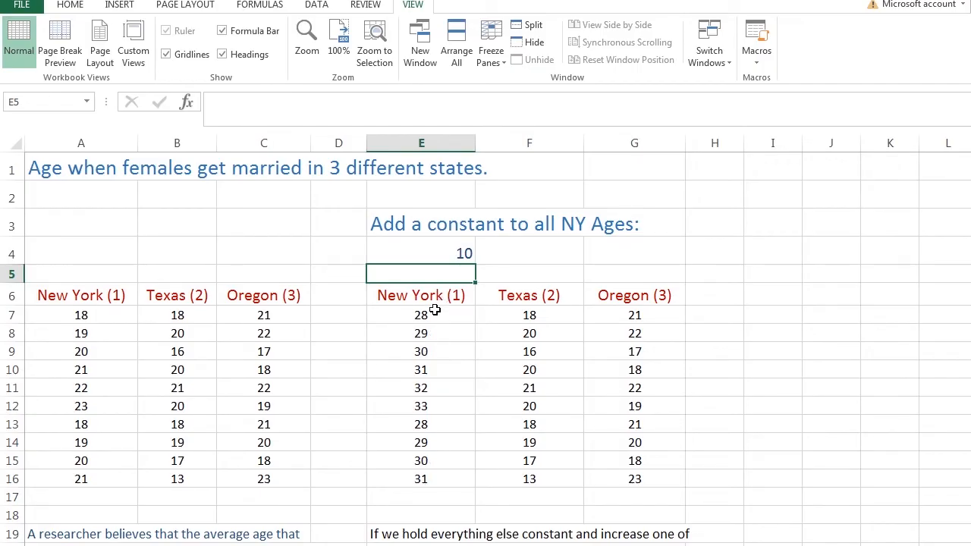
mouse_move(443, 498)
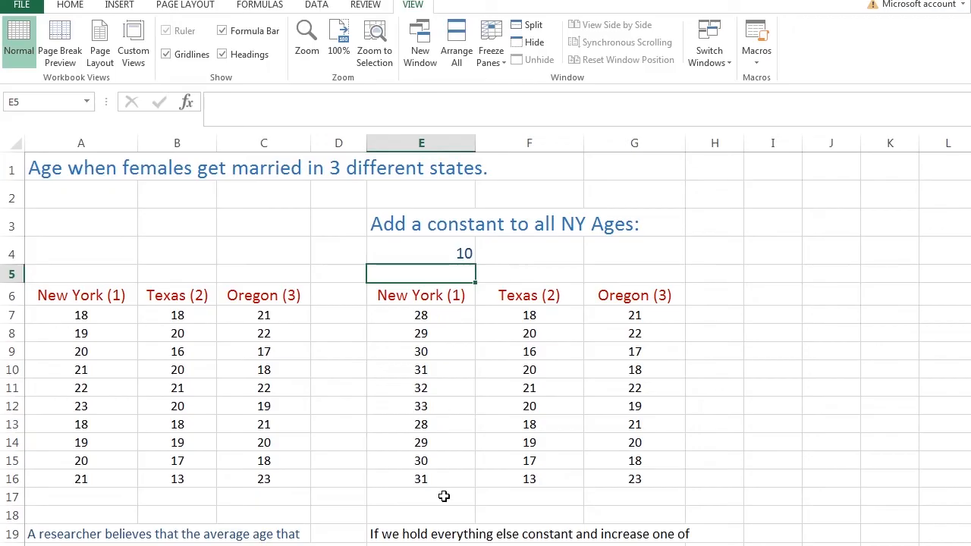
mouse_move(429, 322)
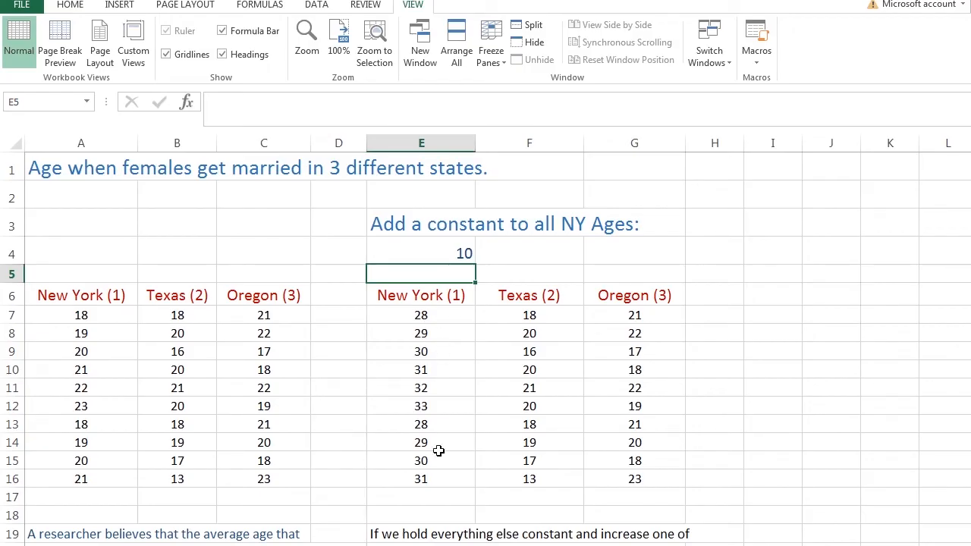
mouse_move(446, 461)
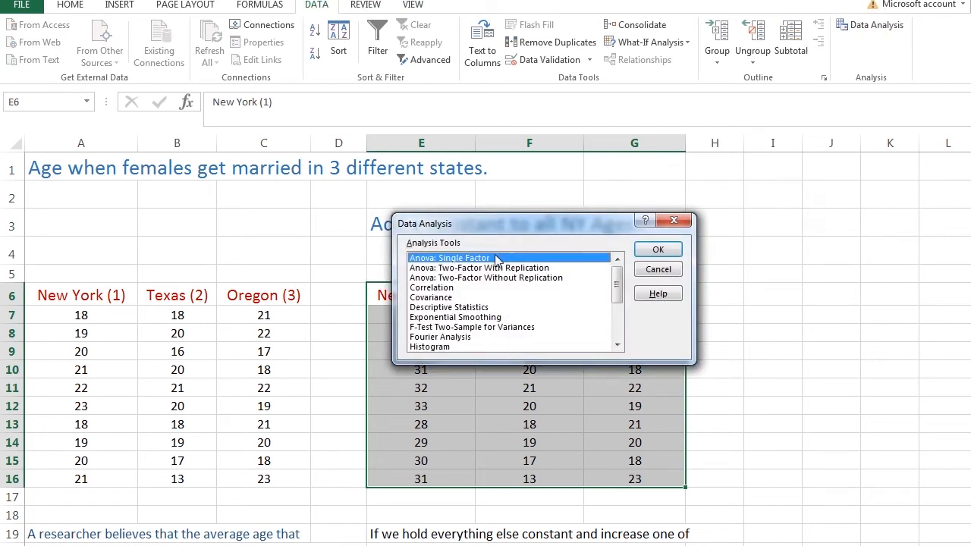
Step: Run Anova: Single Factor on $E$6:$G$16 with labels, alpha 0.1, to a new sheet
left_click(656, 249)
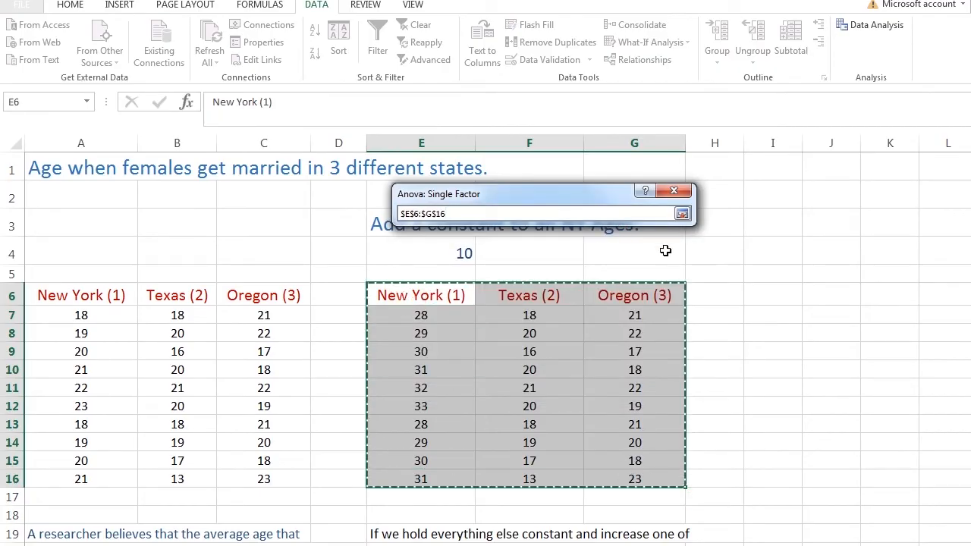
left_click(681, 213)
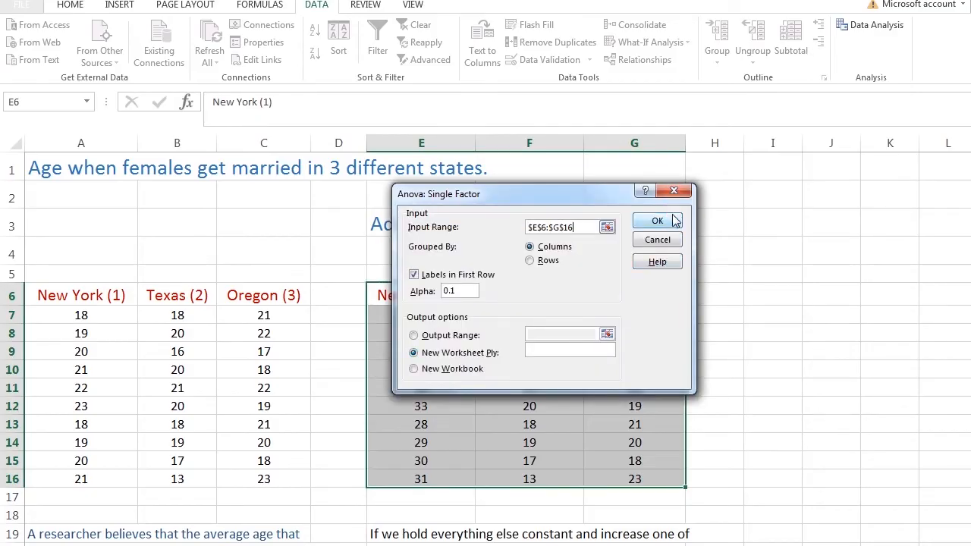
left_click(657, 221)
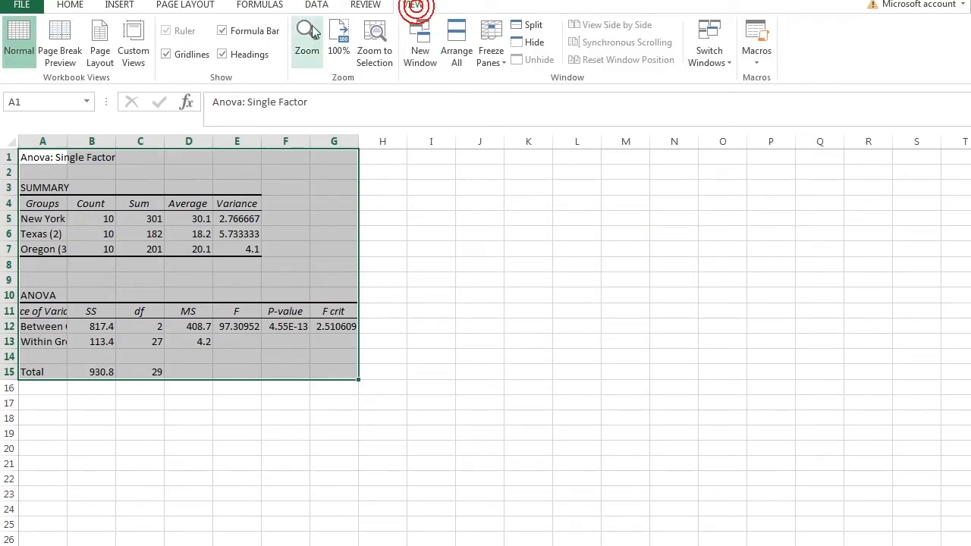
Step: Zoom the new ANOVA sheet to a custom larger percentage
left_click(306, 38)
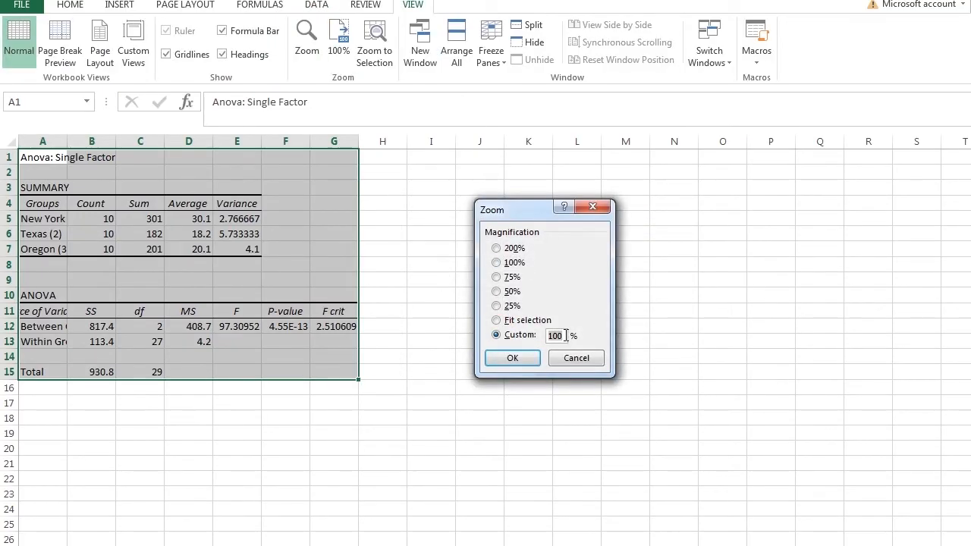
left_click(513, 358)
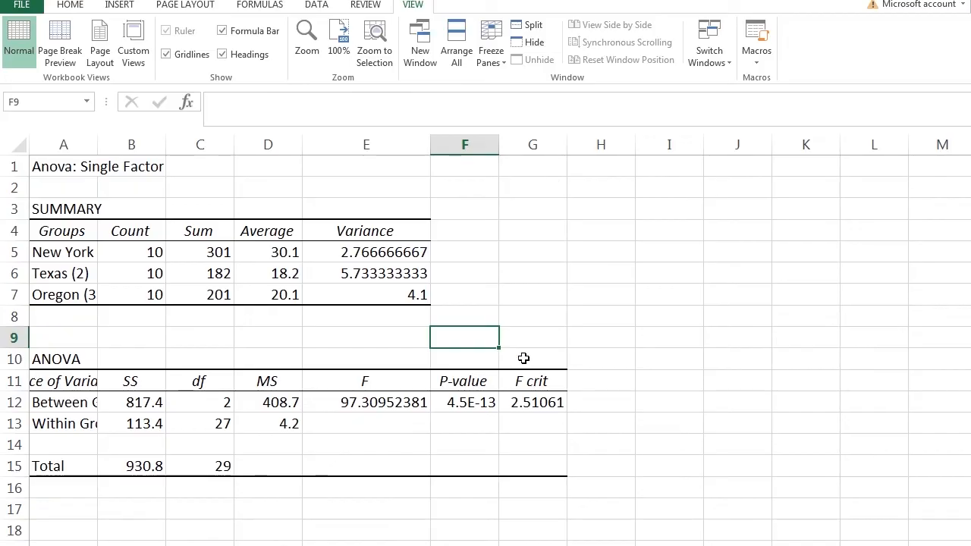
left_click(531, 402)
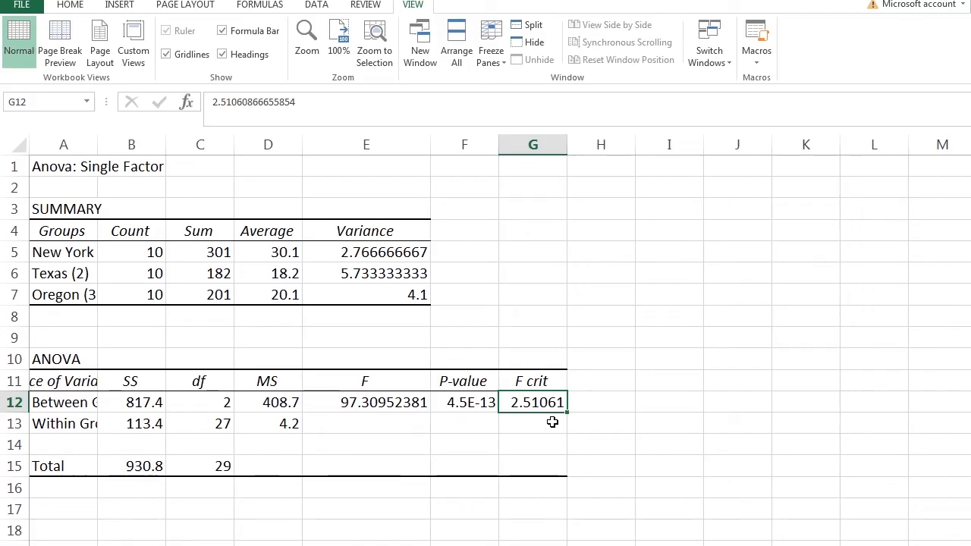
left_click(365, 402)
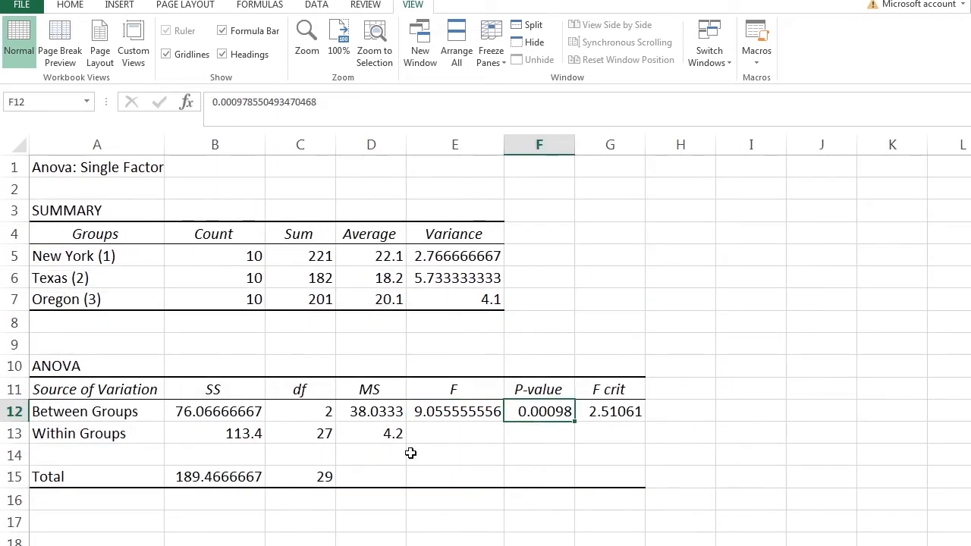
left_click(453, 411)
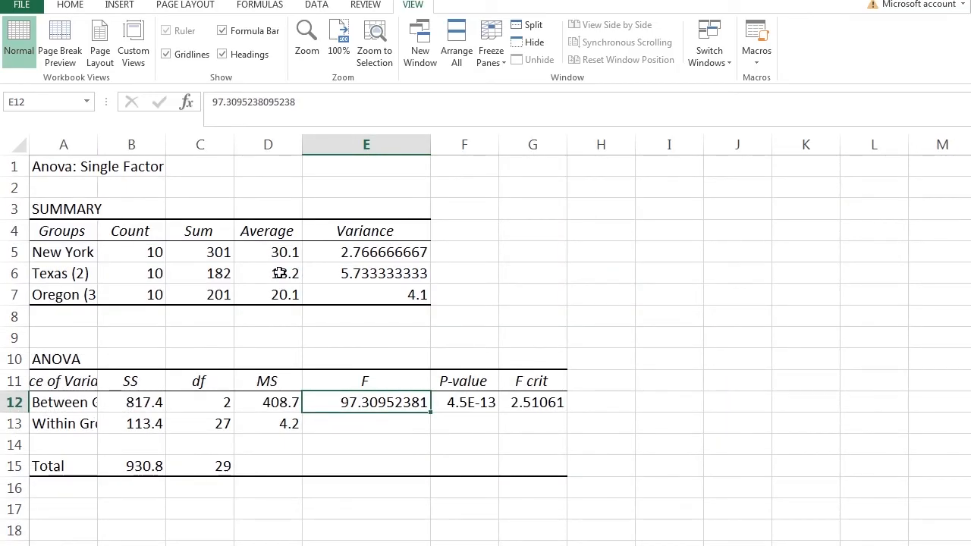
left_click(267, 252)
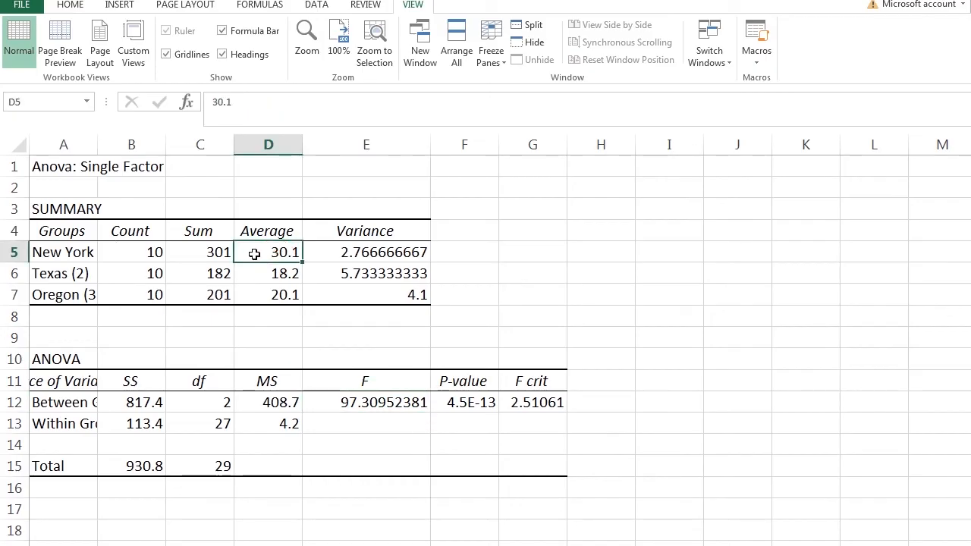
mouse_move(337, 255)
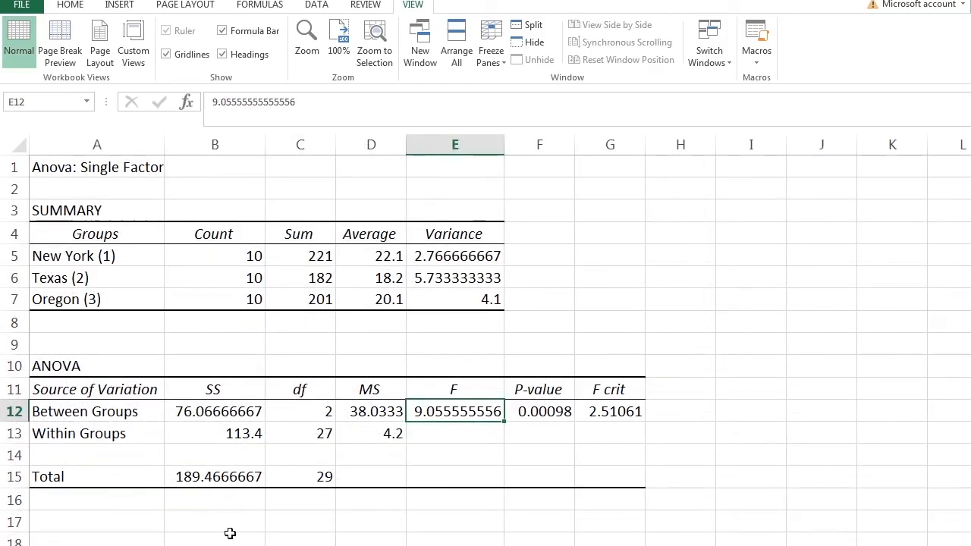
left_click(453, 255)
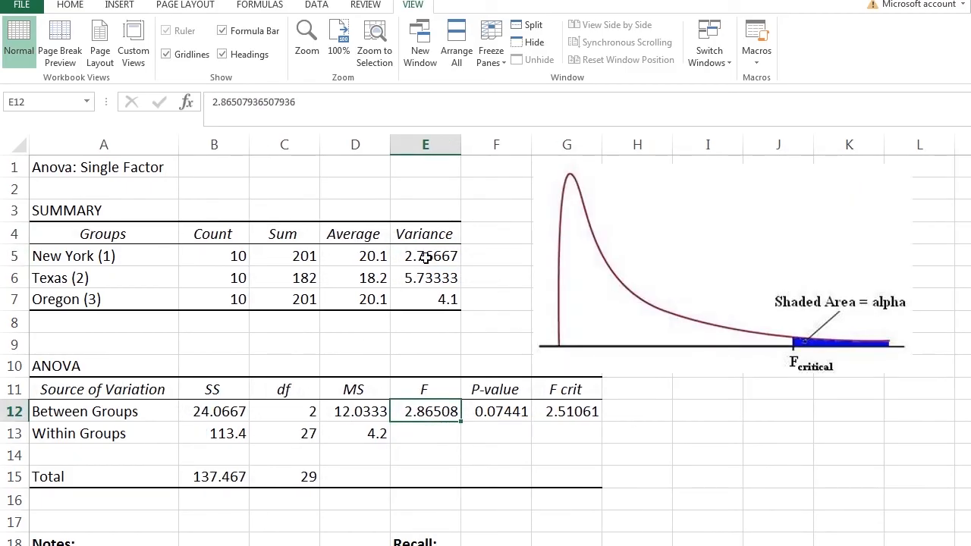
left_click(425, 254)
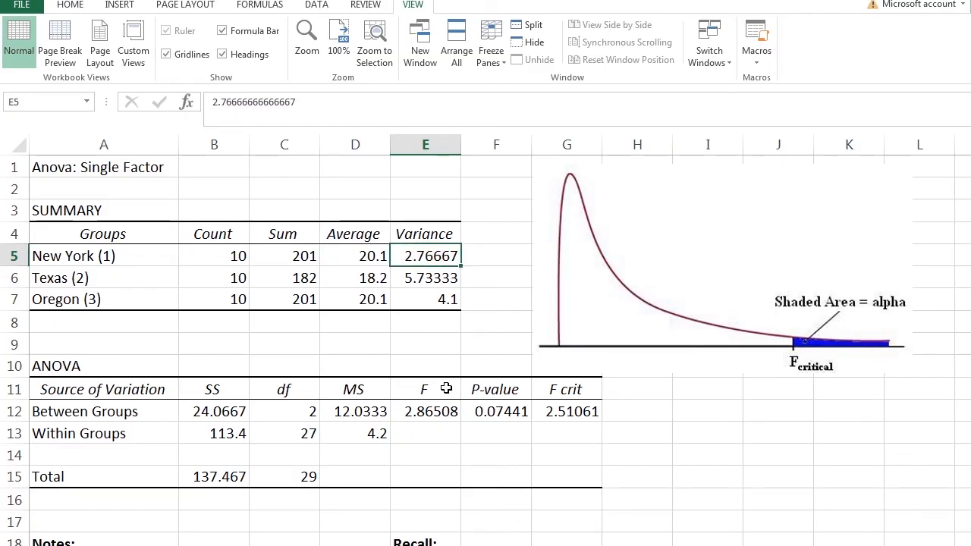
mouse_move(461, 363)
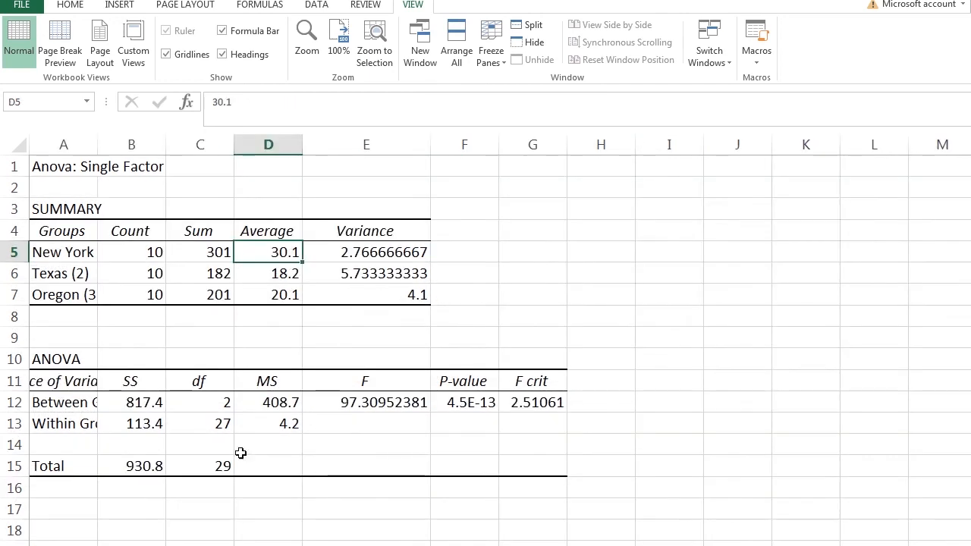
left_click(130, 403)
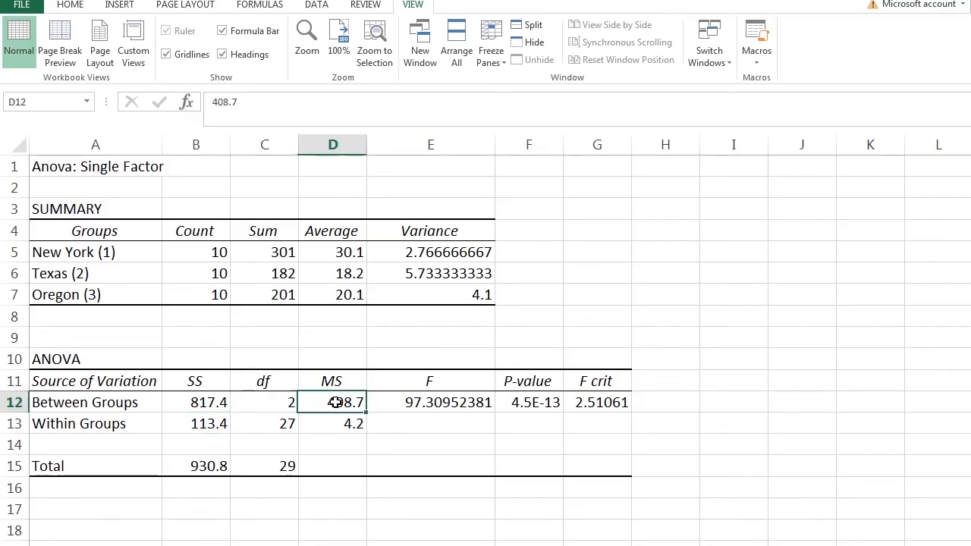
left_click(442, 404)
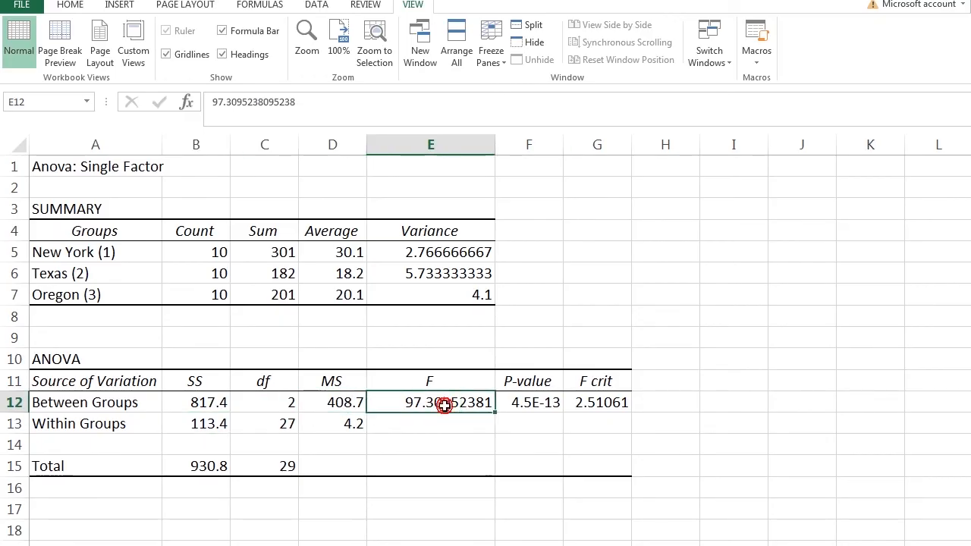
mouse_move(313, 230)
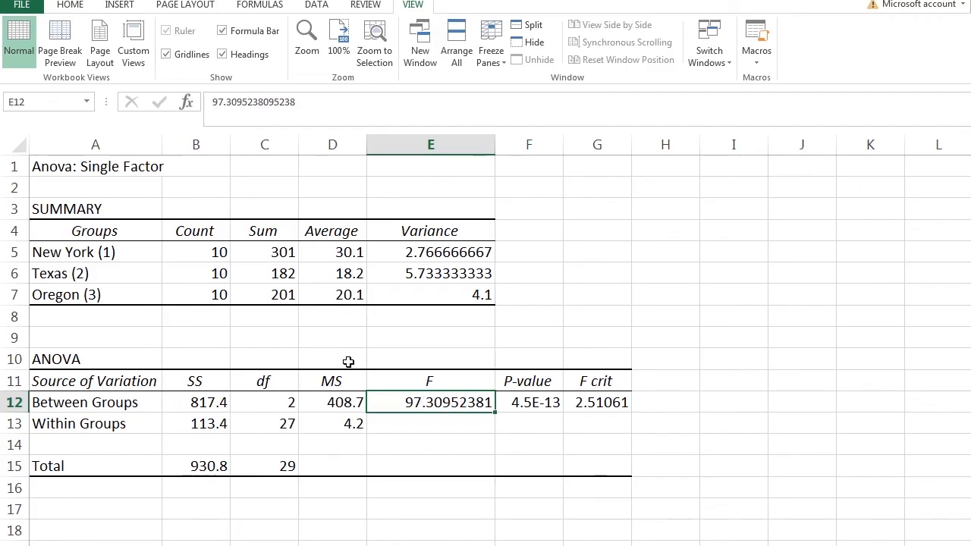
mouse_move(296, 482)
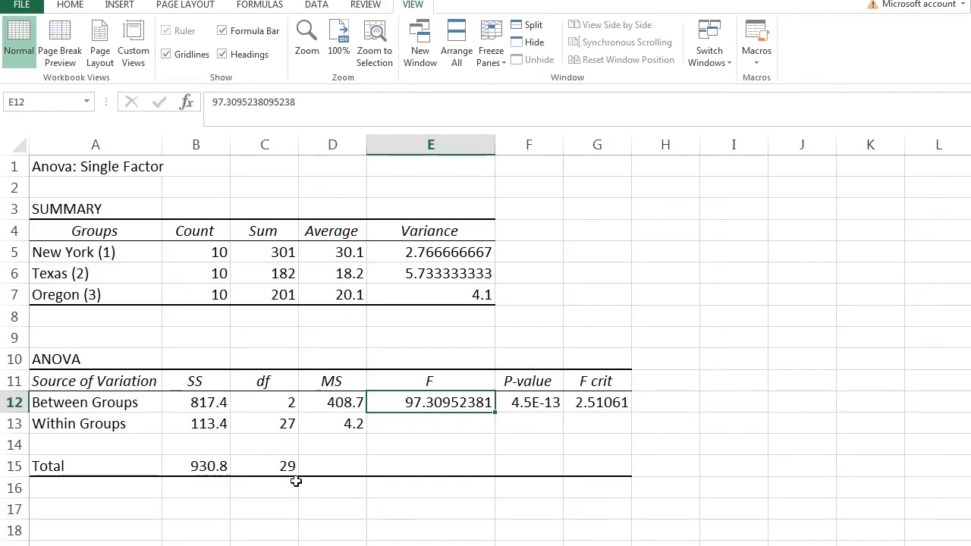
mouse_move(224, 358)
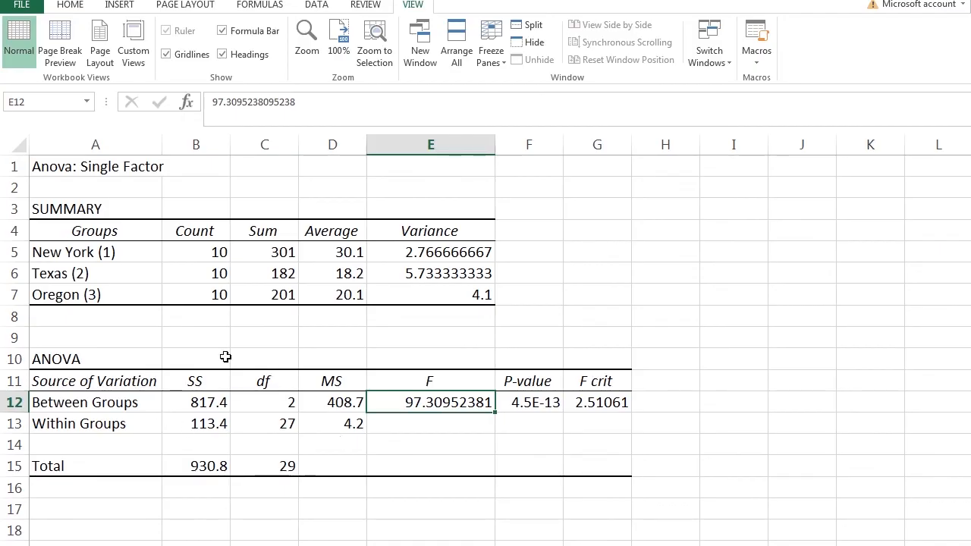
mouse_move(276, 433)
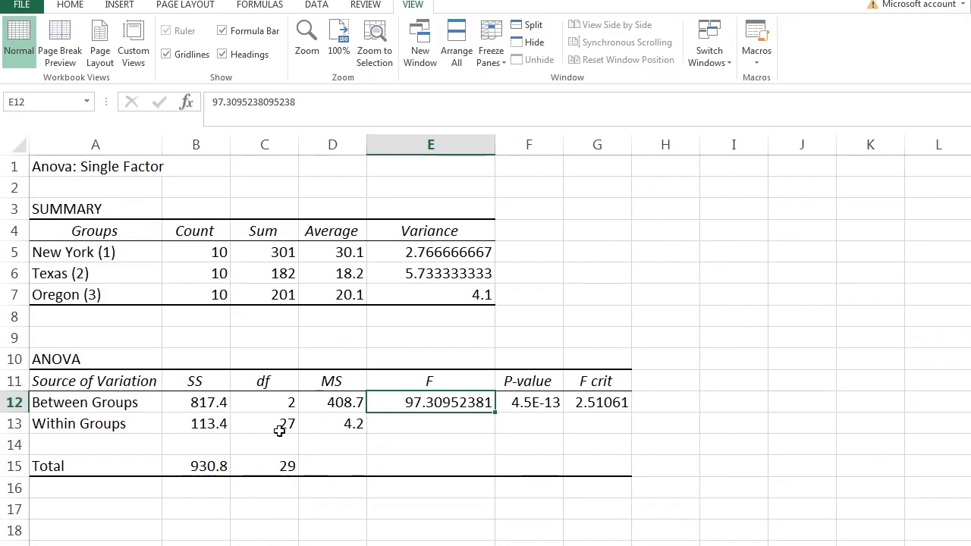
mouse_move(194, 402)
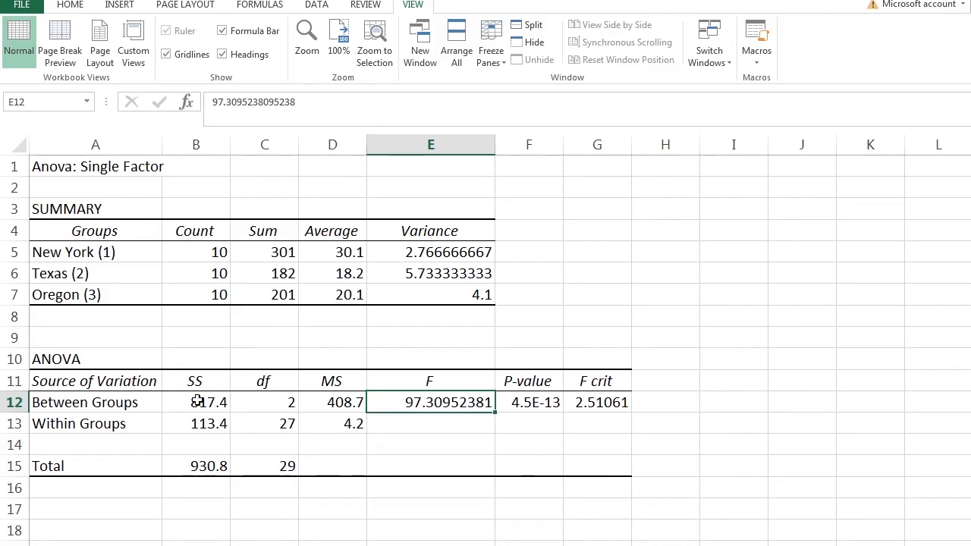
left_click(196, 402)
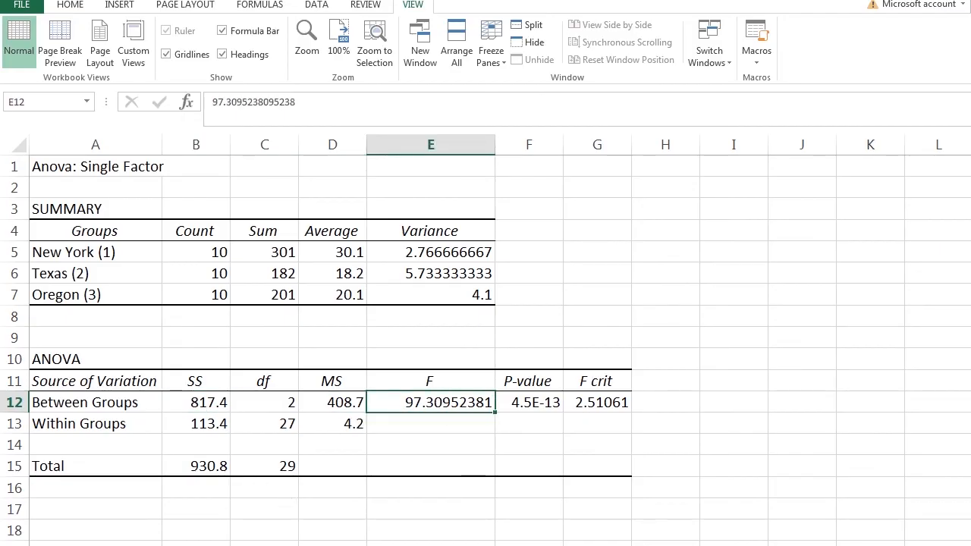
left_click(595, 404)
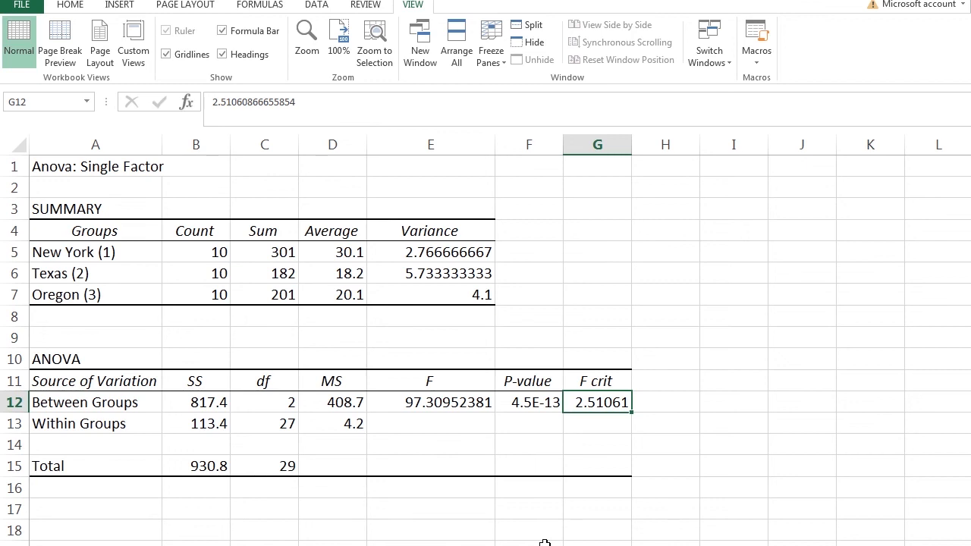